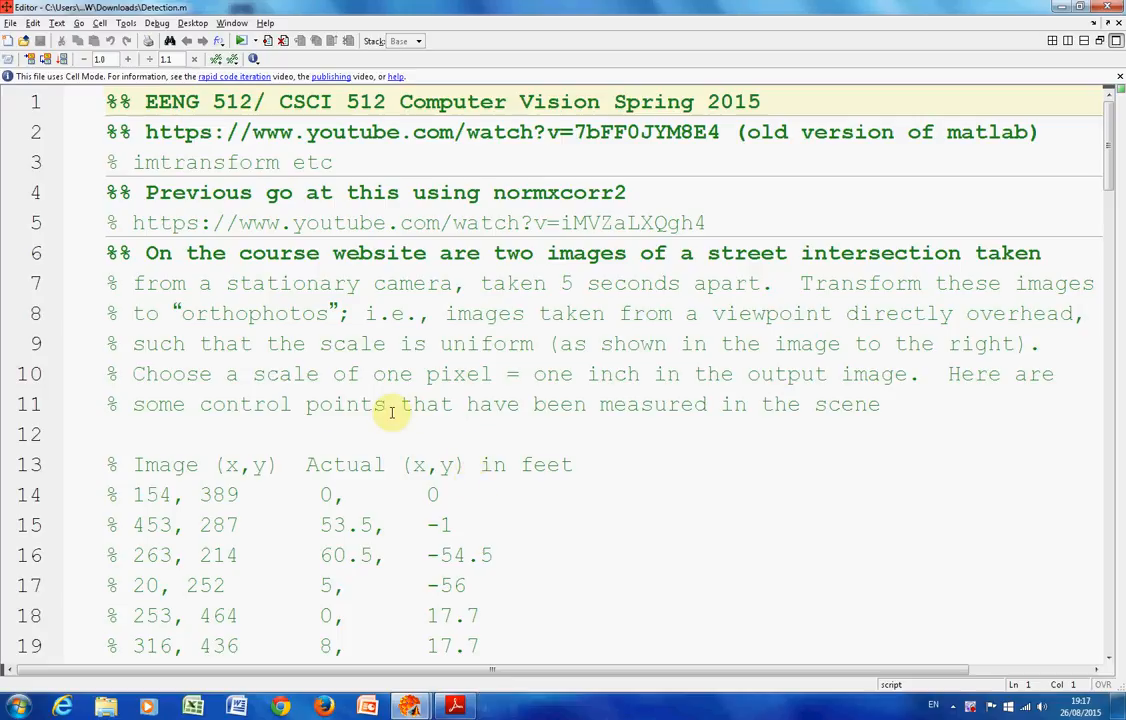
{"action": "mouse_move", "coordinate": [320, 404]}
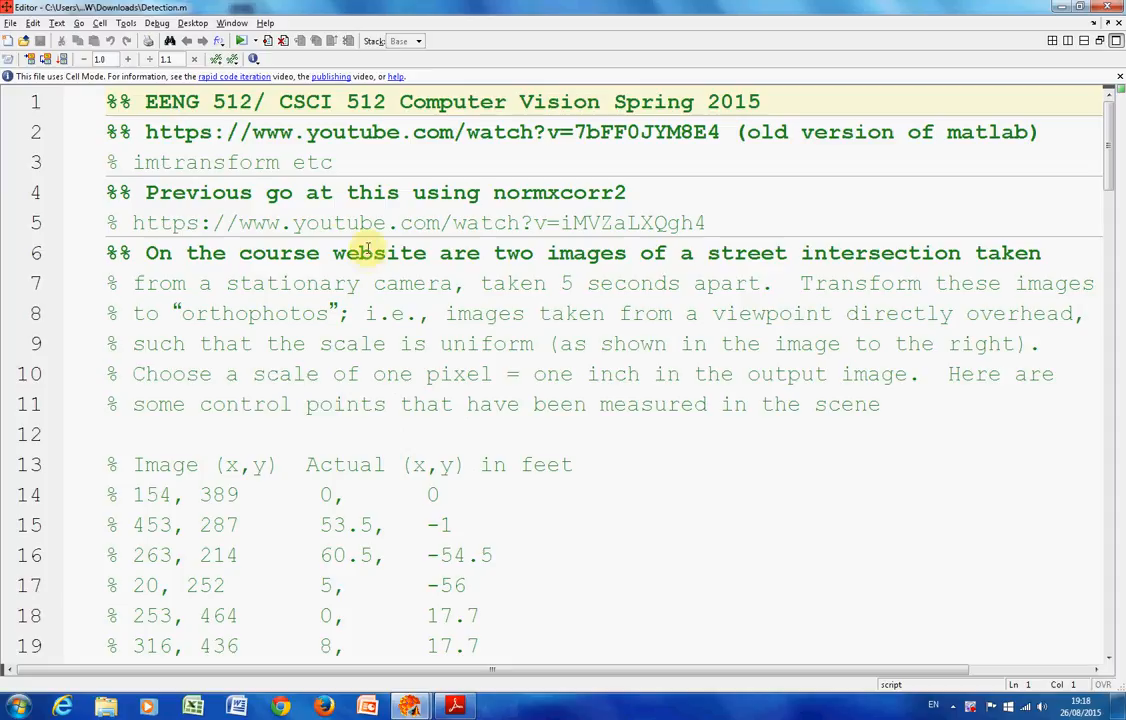
{"action": "mouse_move", "coordinate": [1012, 58]}
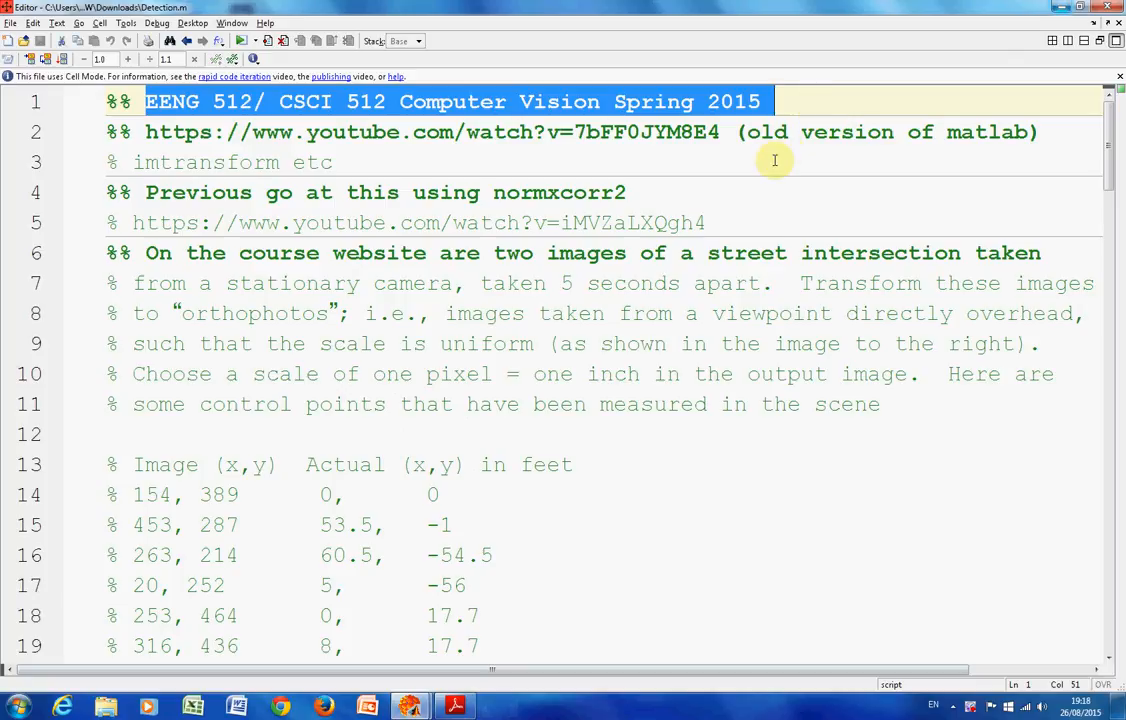
{"action": "mouse_move", "coordinate": [690, 223]}
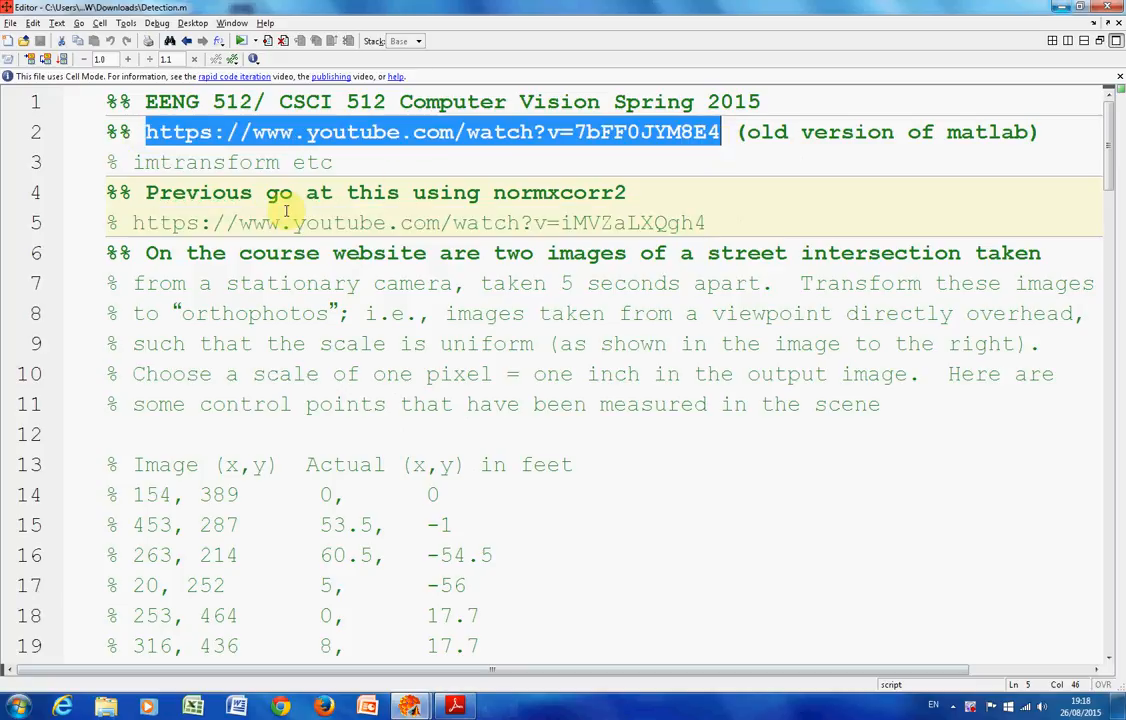
{"action": "mouse_move", "coordinate": [270, 222]}
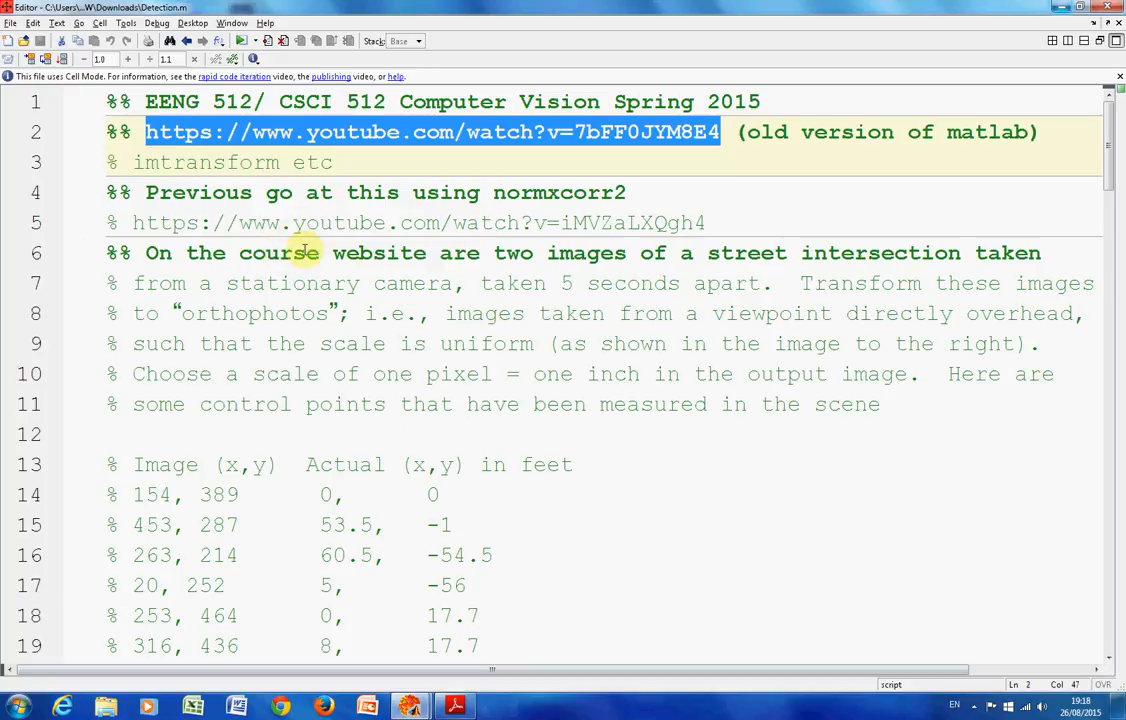
Step: Bring up RateOfWalking.pdf in Adobe Reader and scroll from the camera frames to the orthophoto
{"action": "left_click", "coordinate": [455, 707]}
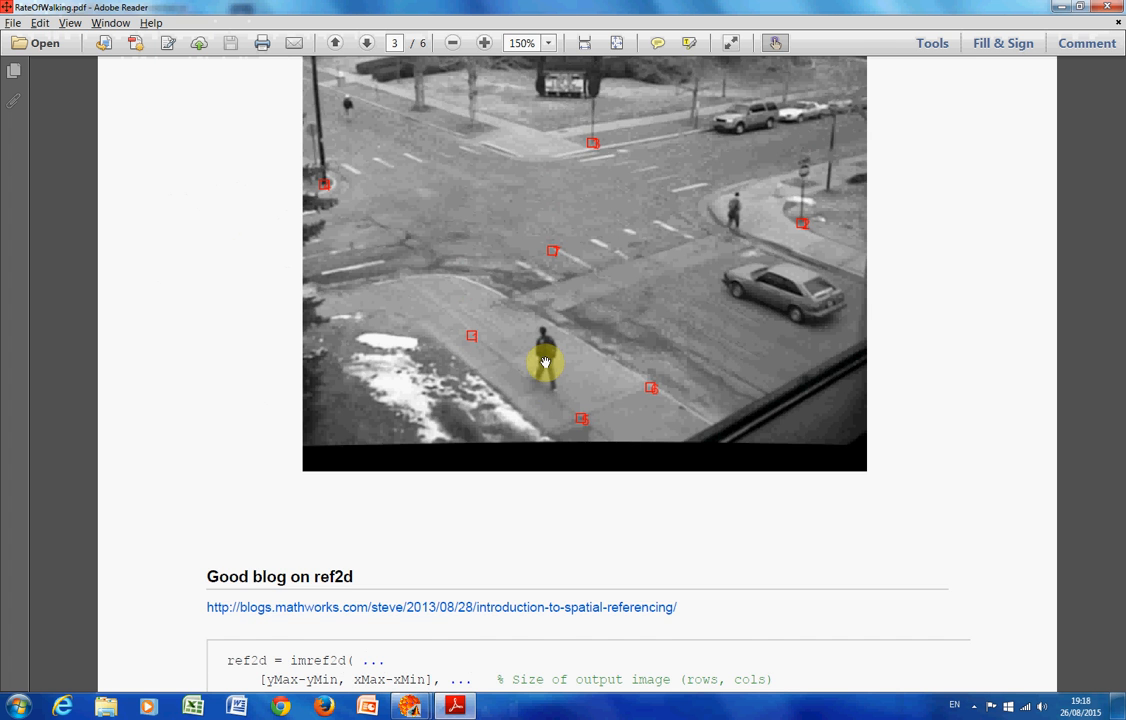
{"action": "left_click", "coordinate": [366, 42]}
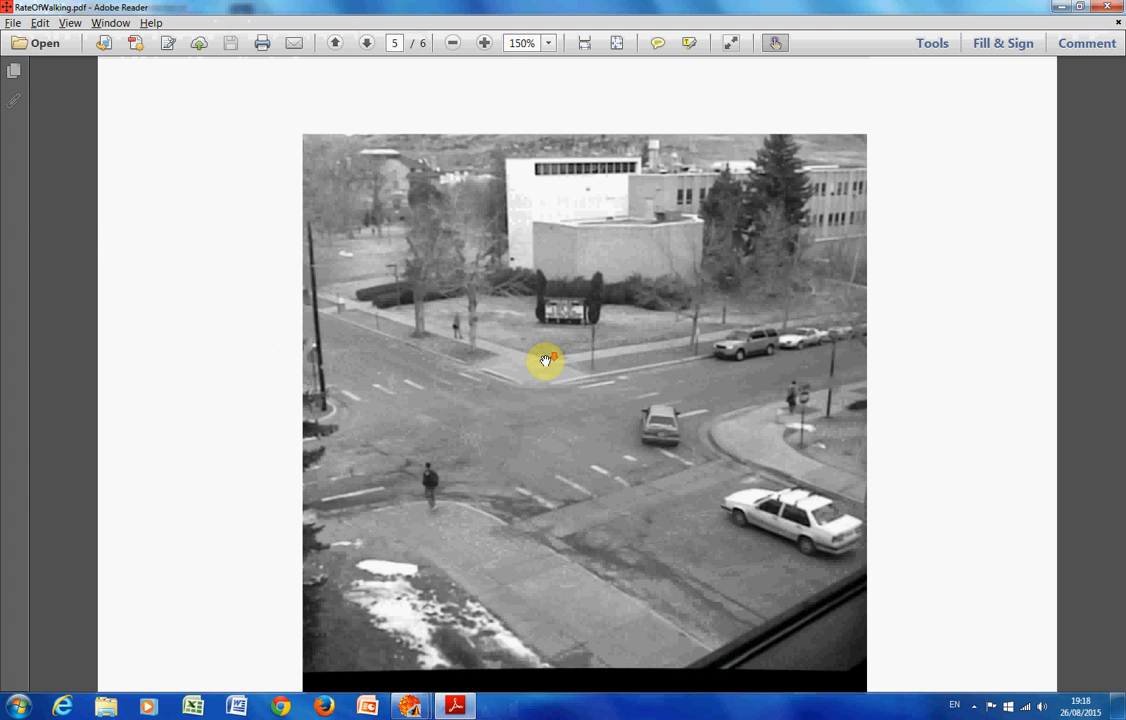
{"action": "scroll", "scroll_direction": "down", "scroll_amount": 3}
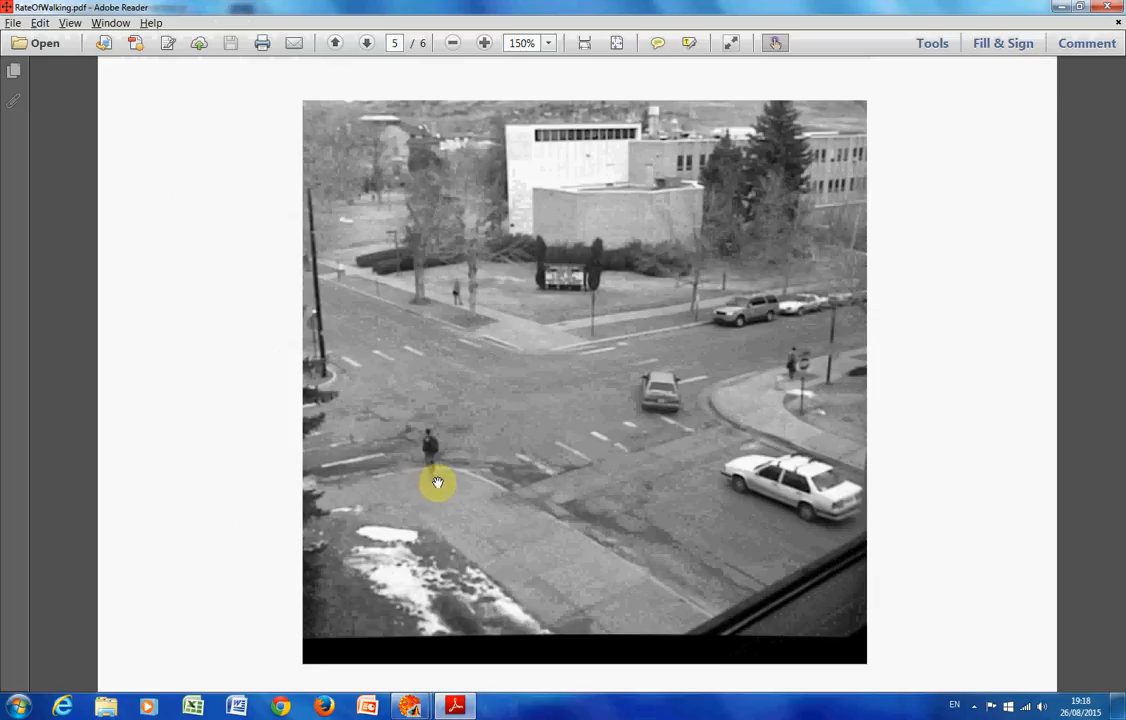
{"action": "mouse_move", "coordinate": [430, 474]}
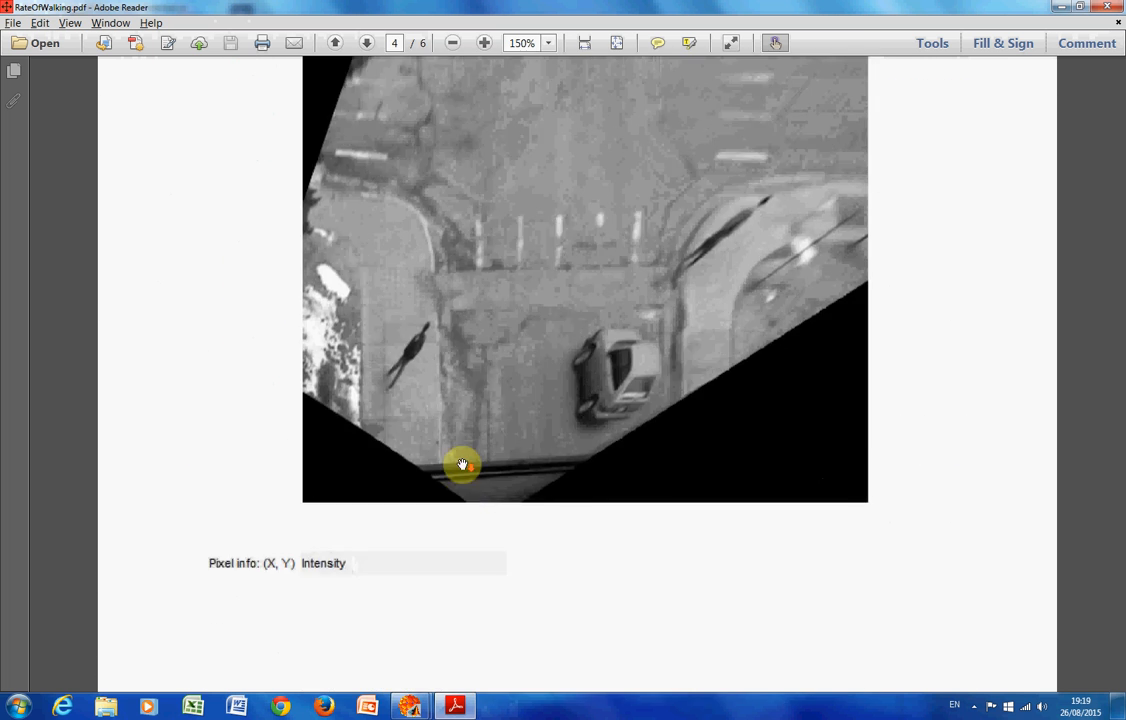
Step: Advance the PDF past page 5 to page 6, the second frame's warped orthophoto
{"action": "left_click", "coordinate": [366, 42]}
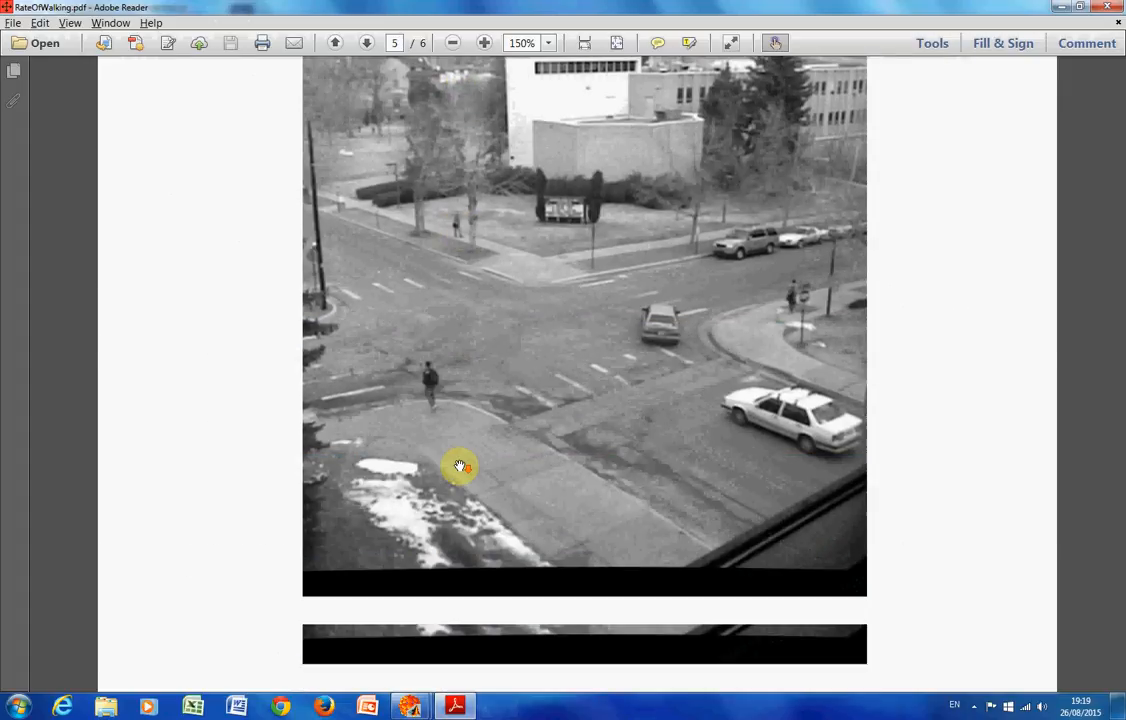
{"action": "left_click", "coordinate": [366, 42]}
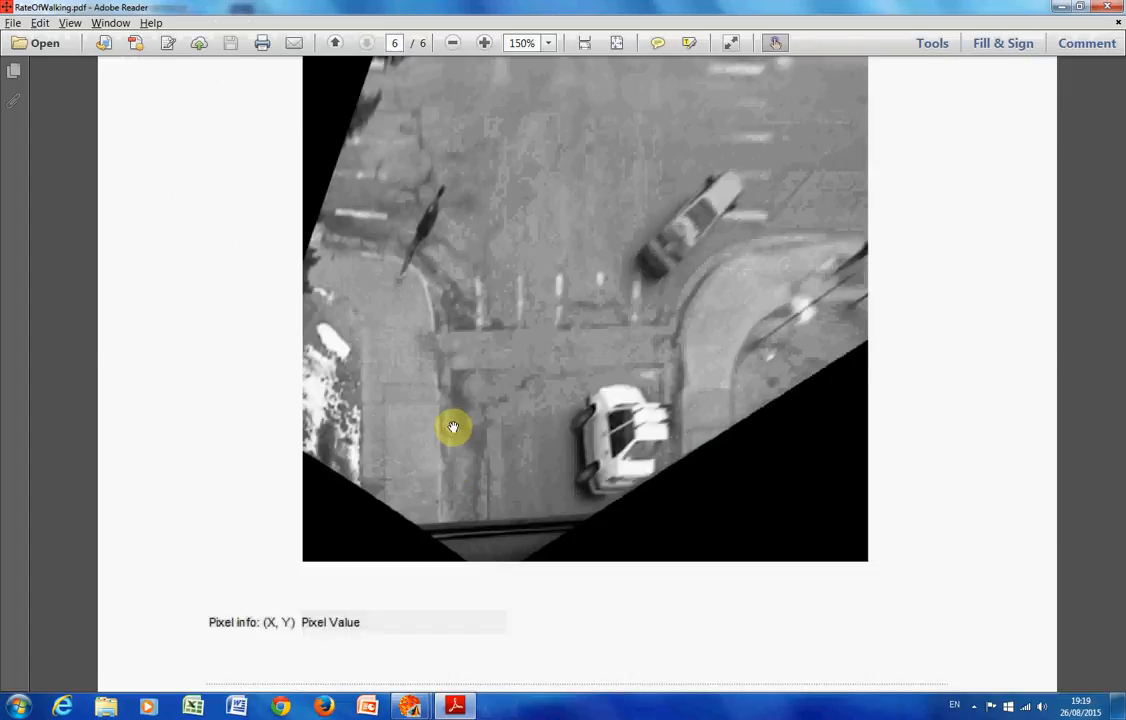
{"action": "mouse_move", "coordinate": [255, 477]}
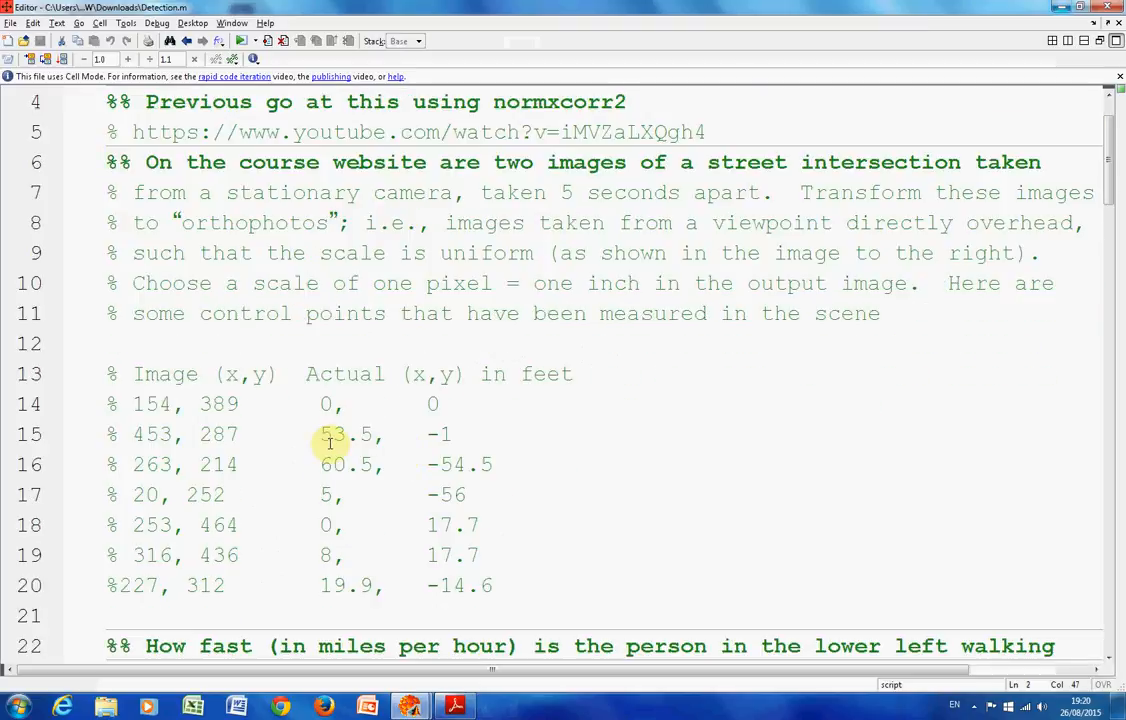
{"action": "mouse_move", "coordinate": [305, 373]}
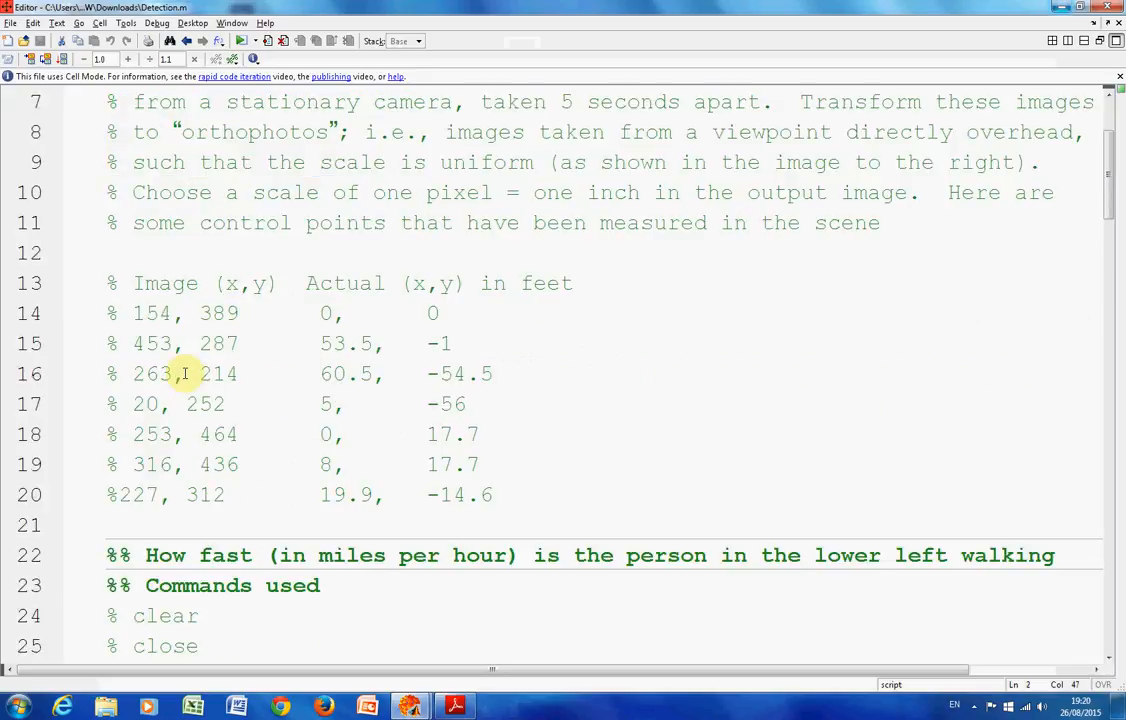
{"action": "left_click", "coordinate": [454, 707]}
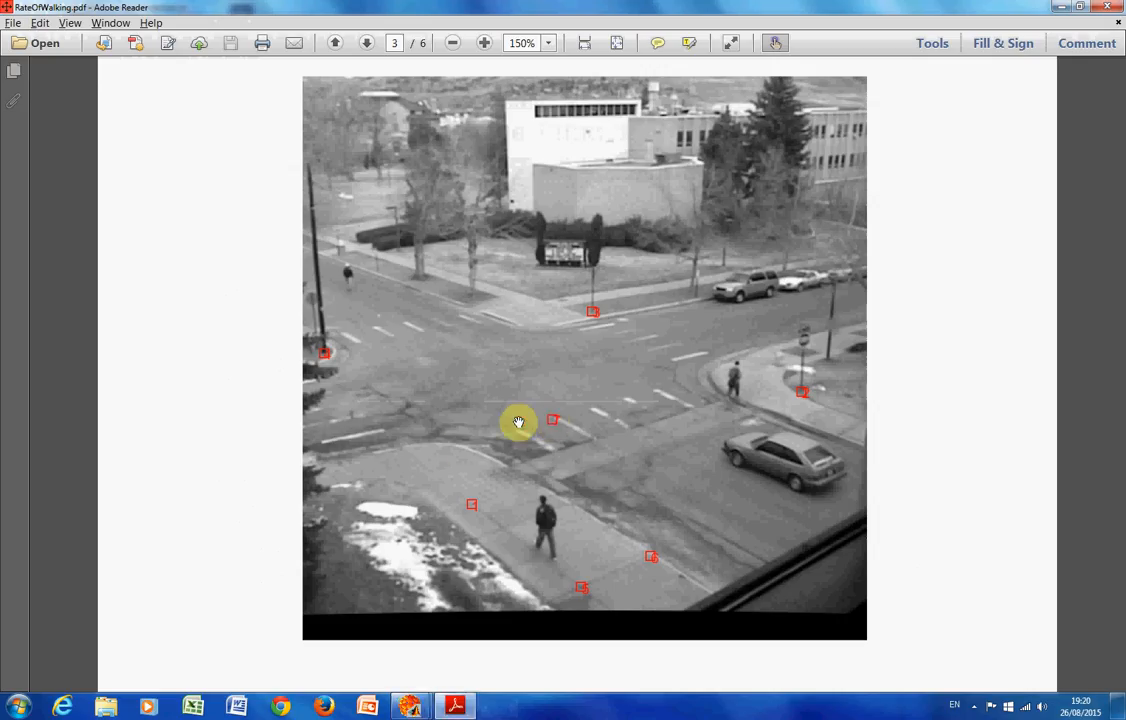
{"action": "mouse_move", "coordinate": [496, 543]}
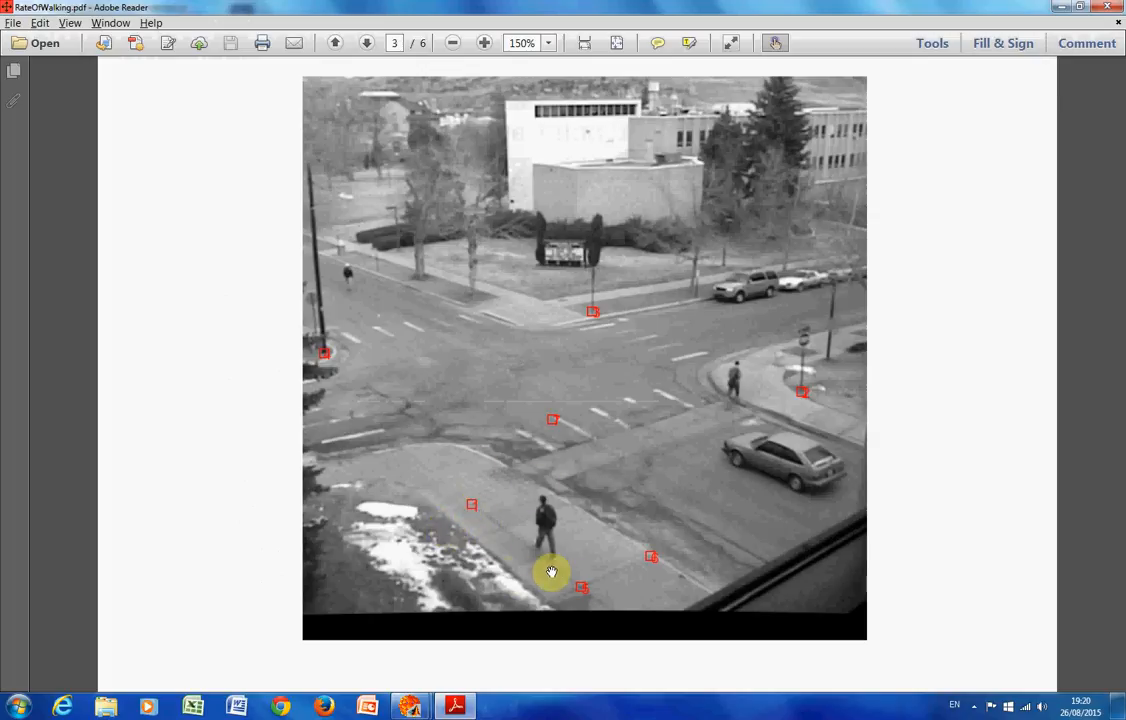
{"action": "mouse_move", "coordinate": [578, 590]}
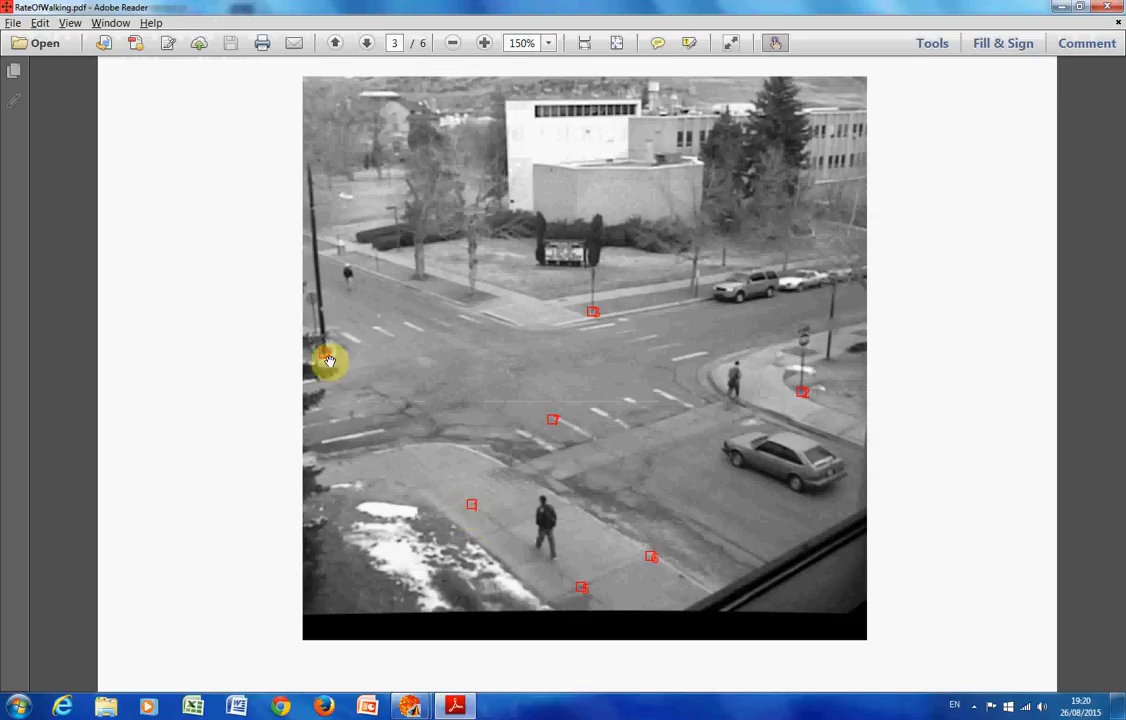
{"action": "mouse_move", "coordinate": [616, 318]}
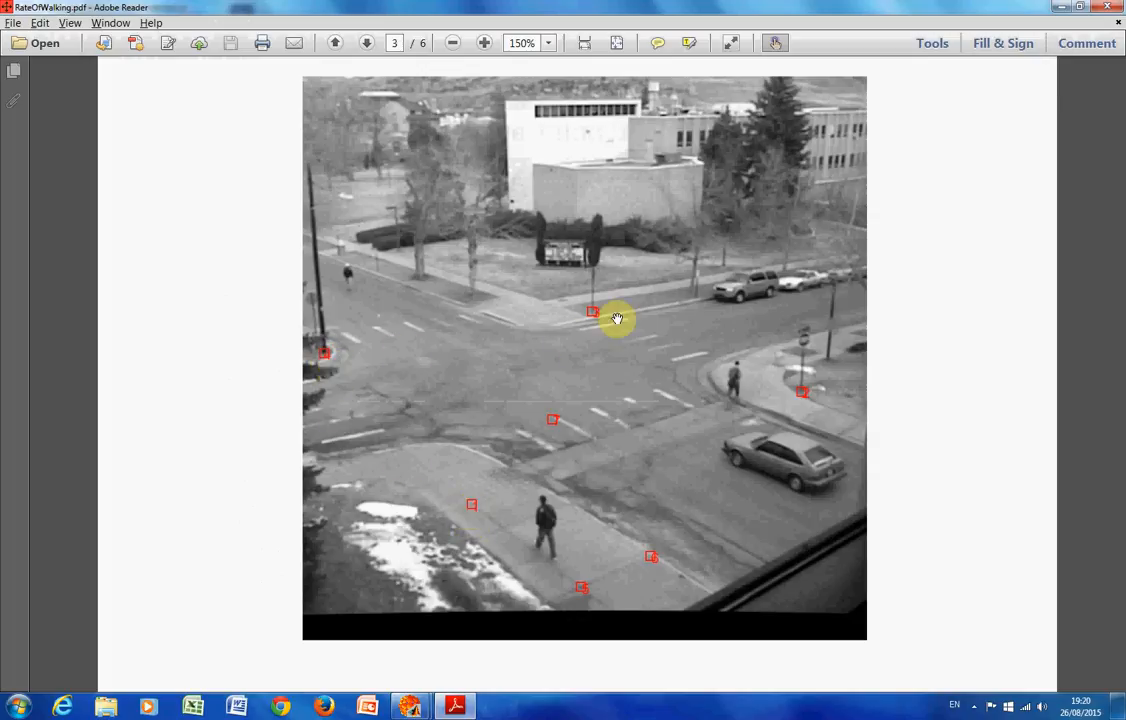
{"action": "mouse_move", "coordinate": [606, 611]}
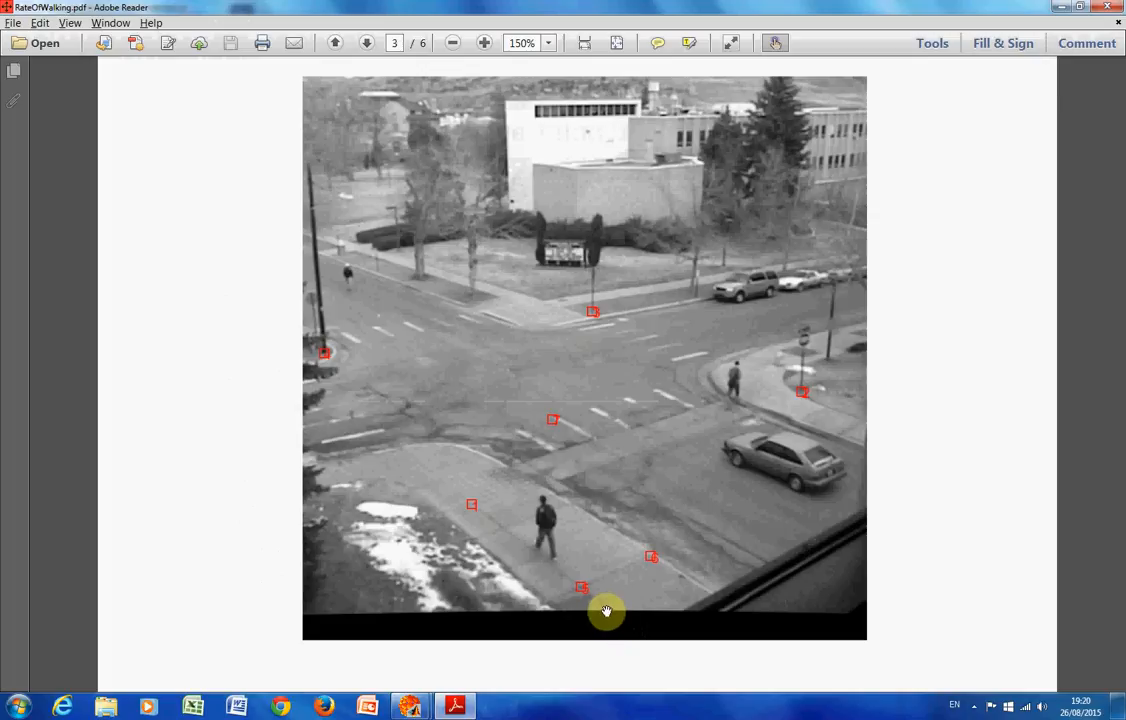
{"action": "mouse_move", "coordinate": [485, 518]}
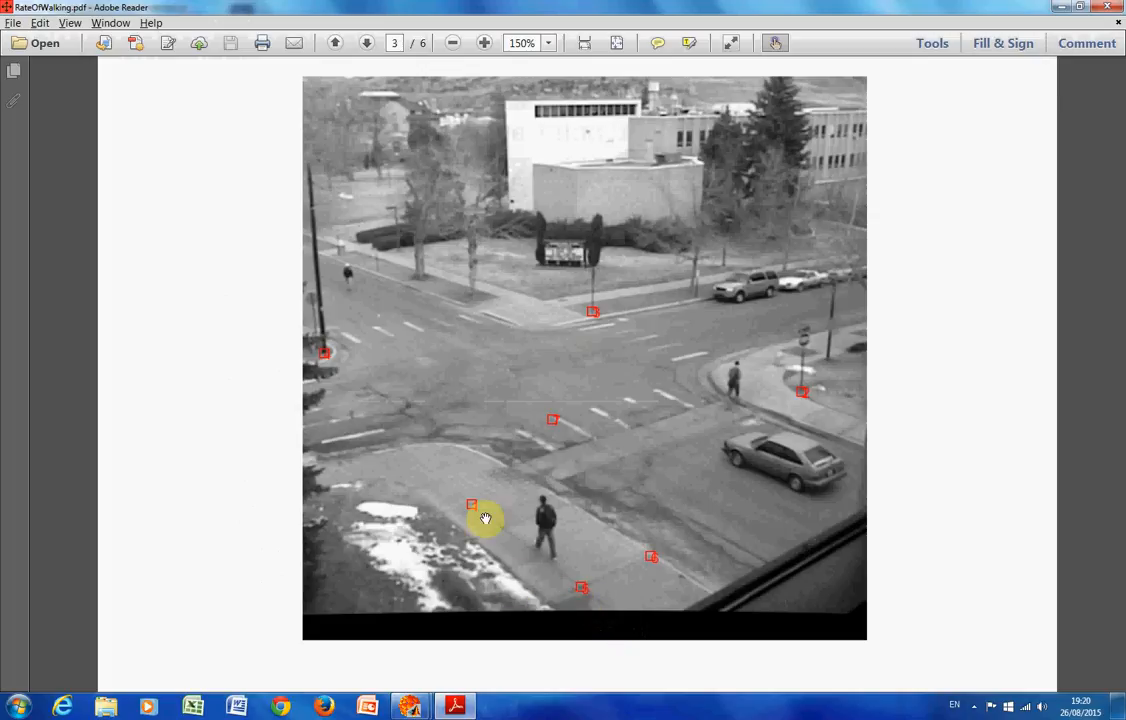
{"action": "mouse_move", "coordinate": [475, 510]}
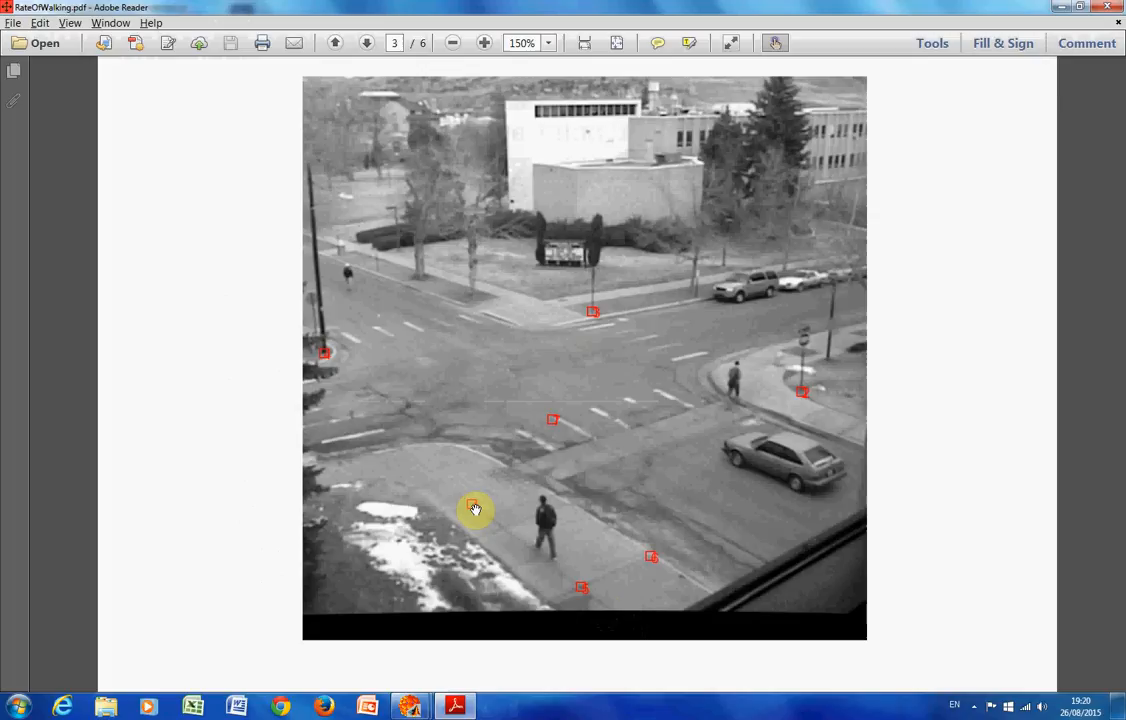
{"action": "mouse_move", "coordinate": [575, 337]}
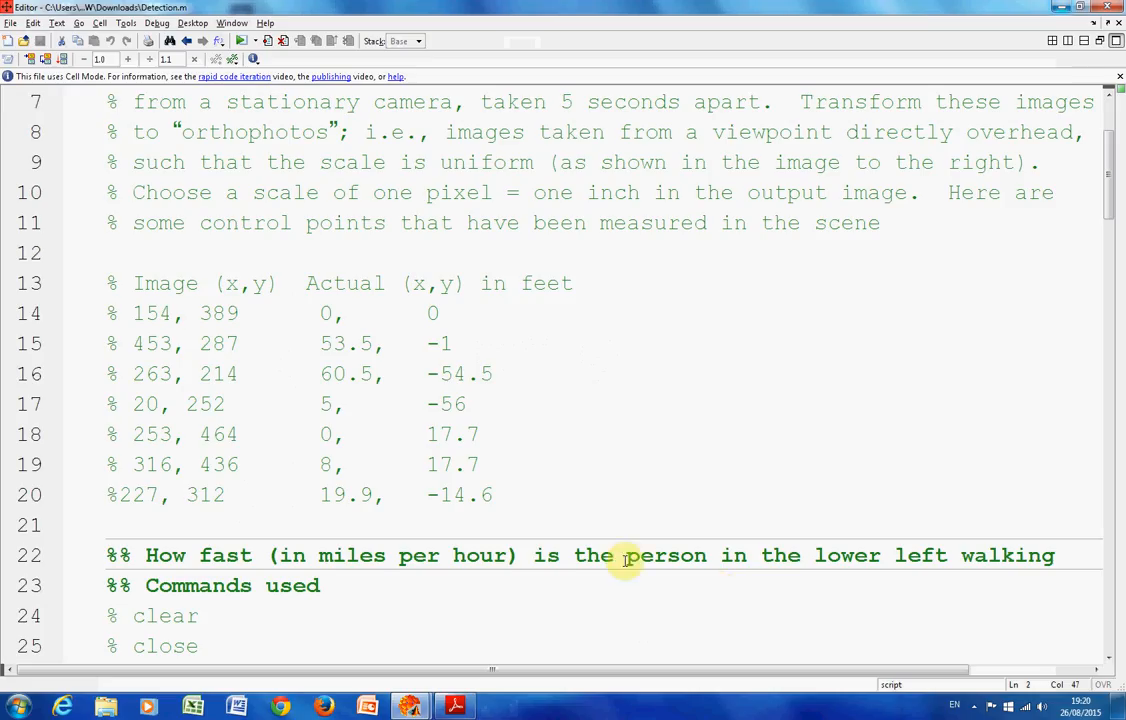
{"action": "mouse_move", "coordinate": [378, 425]}
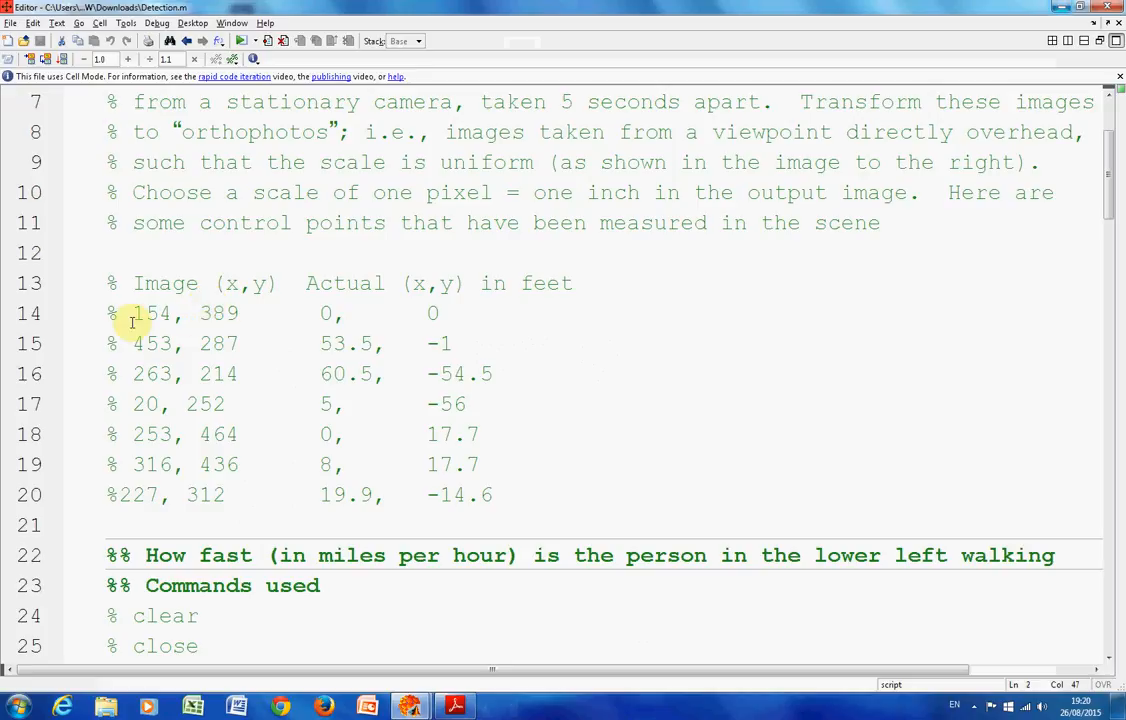
{"action": "mouse_move", "coordinate": [376, 313]}
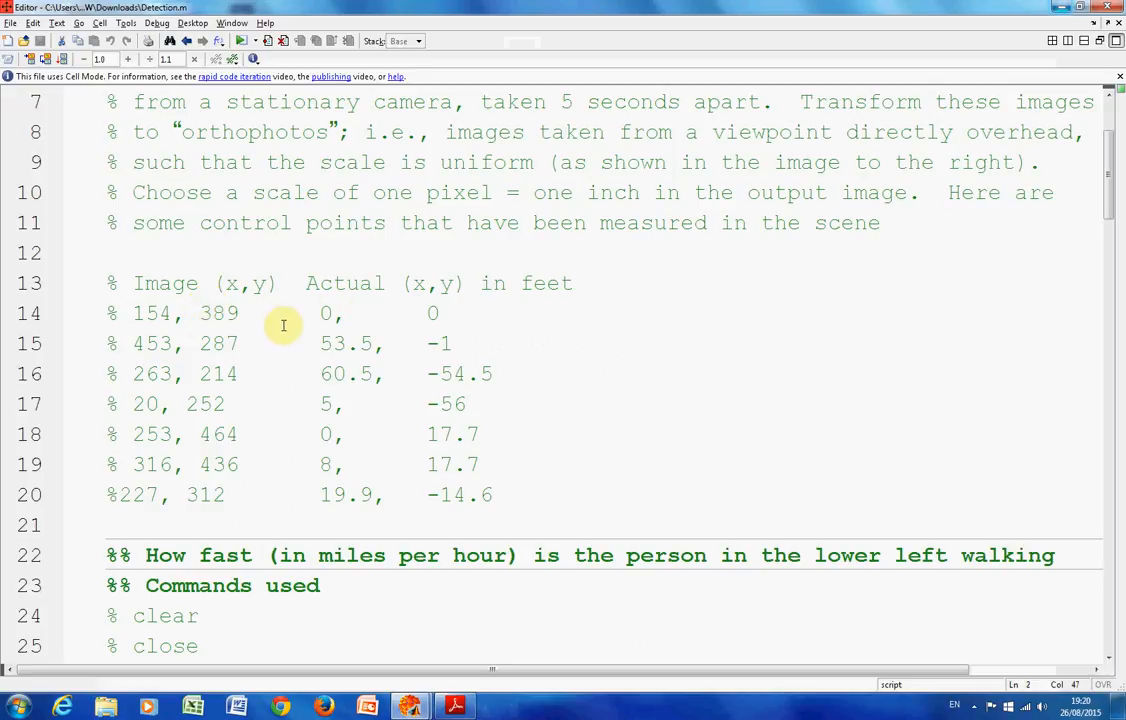
{"action": "mouse_move", "coordinate": [140, 553]}
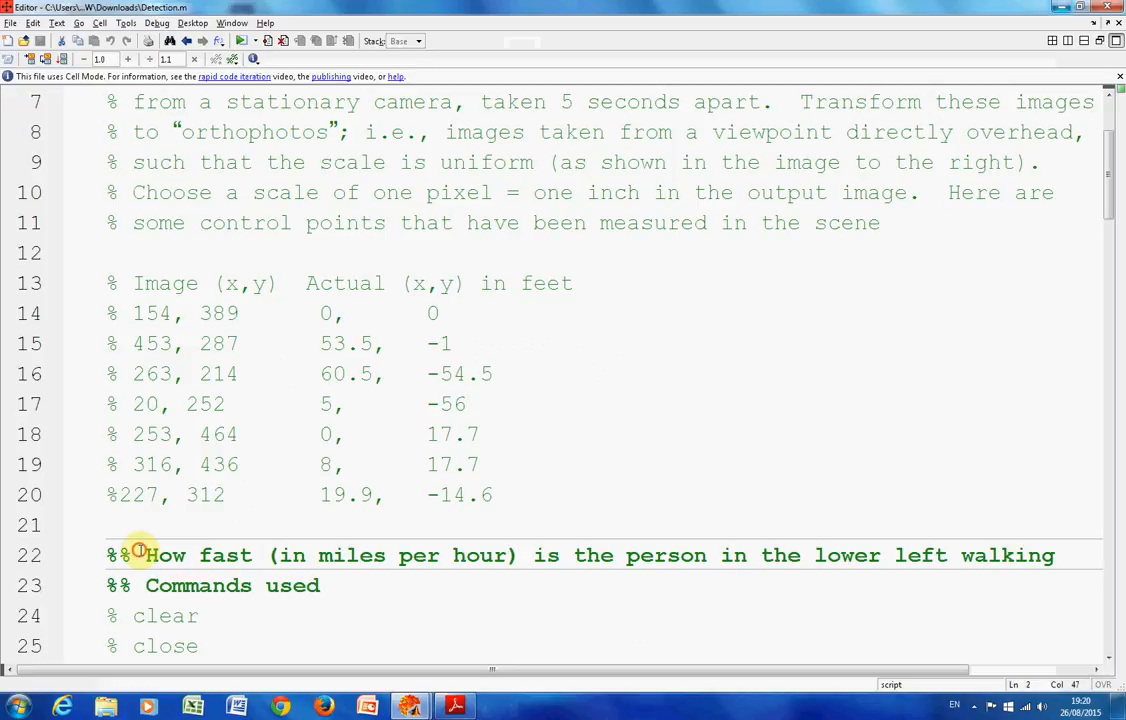
{"action": "left_click_drag", "start_coordinate": [145, 555], "coordinate": [1050, 555]}
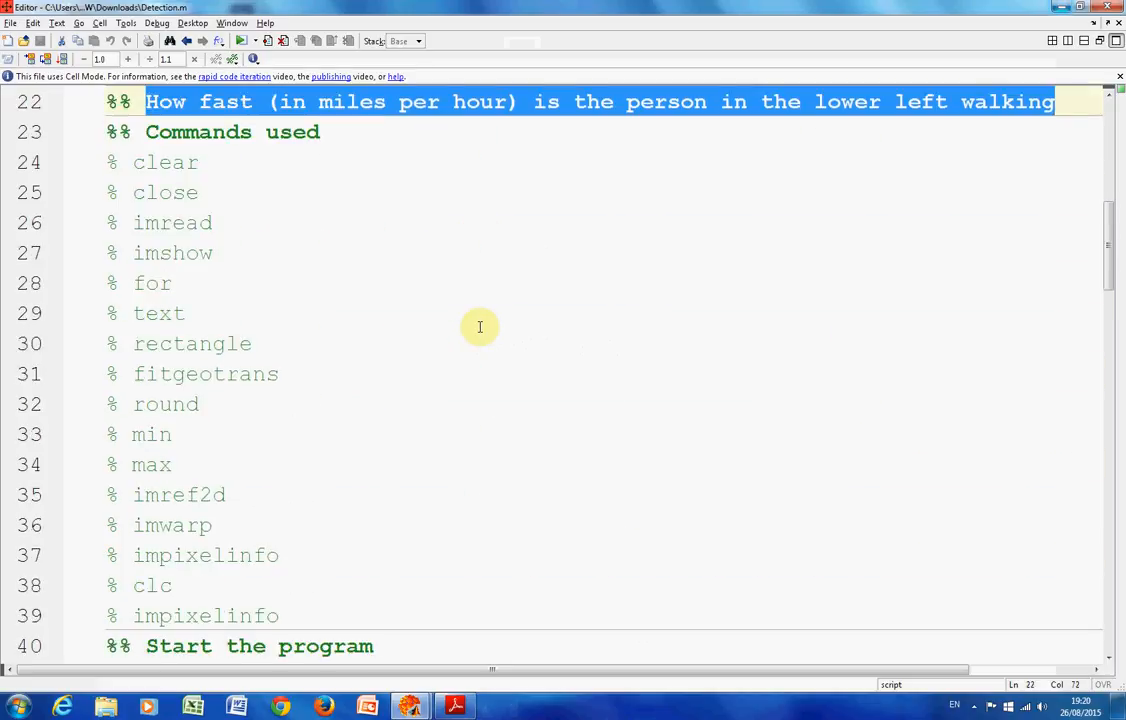
{"action": "mouse_move", "coordinate": [187, 363]}
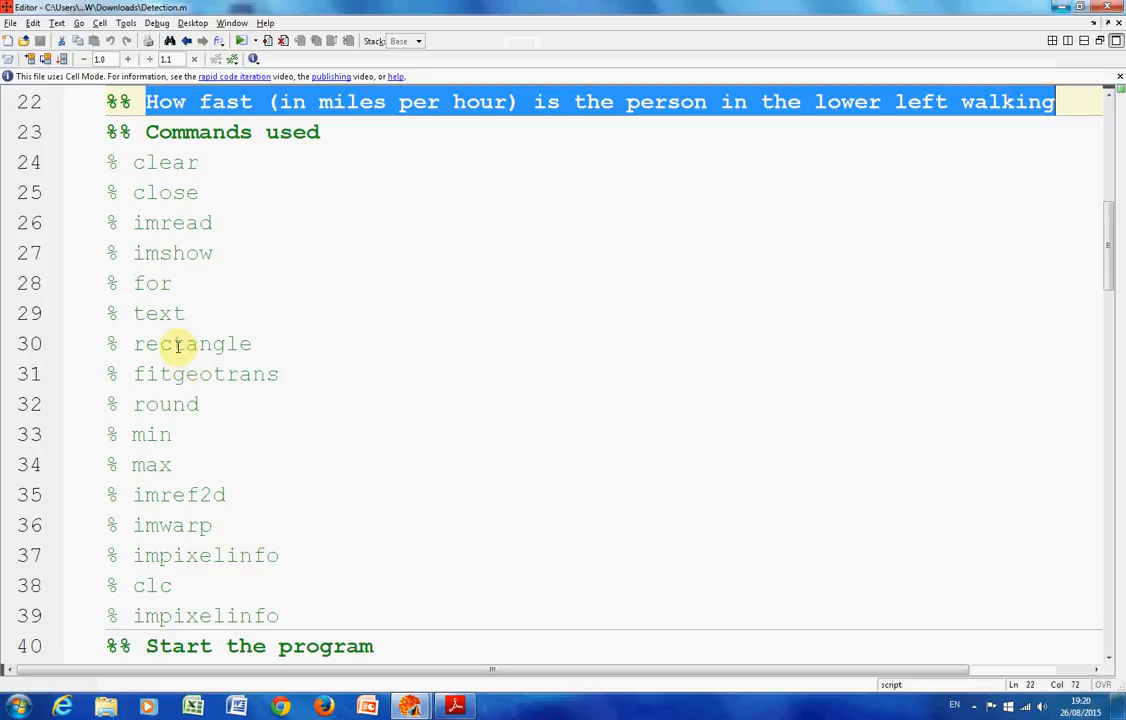
{"action": "mouse_move", "coordinate": [195, 481]}
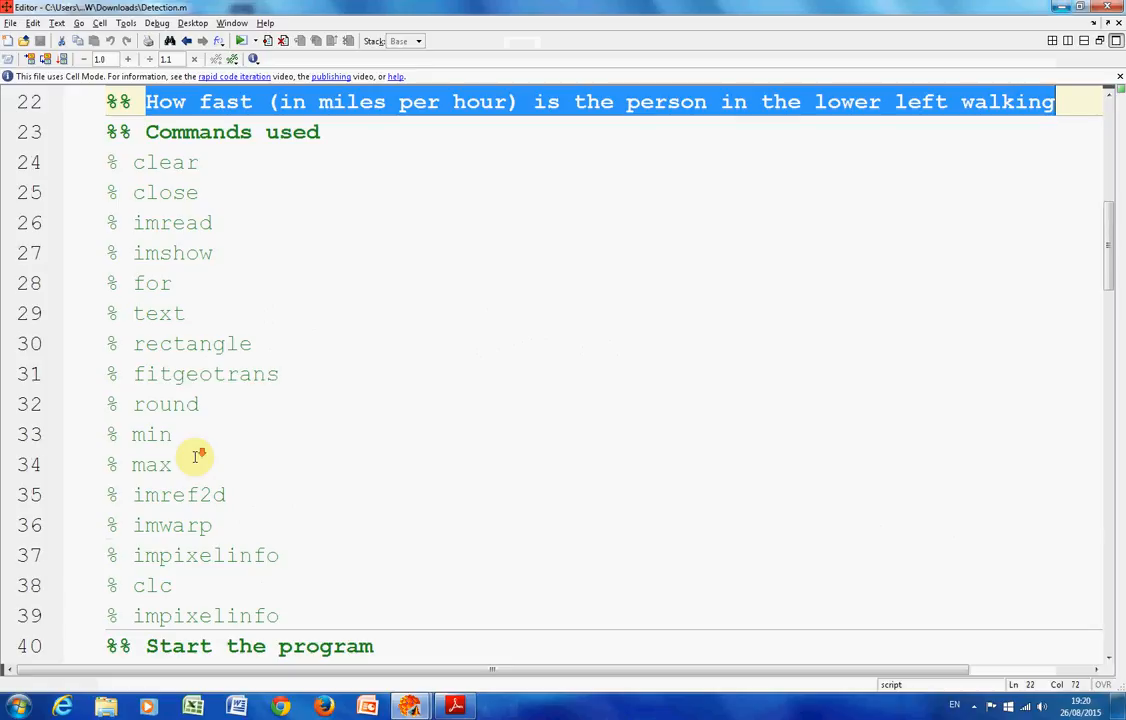
{"action": "scroll", "scroll_direction": "down", "scroll_amount": 3}
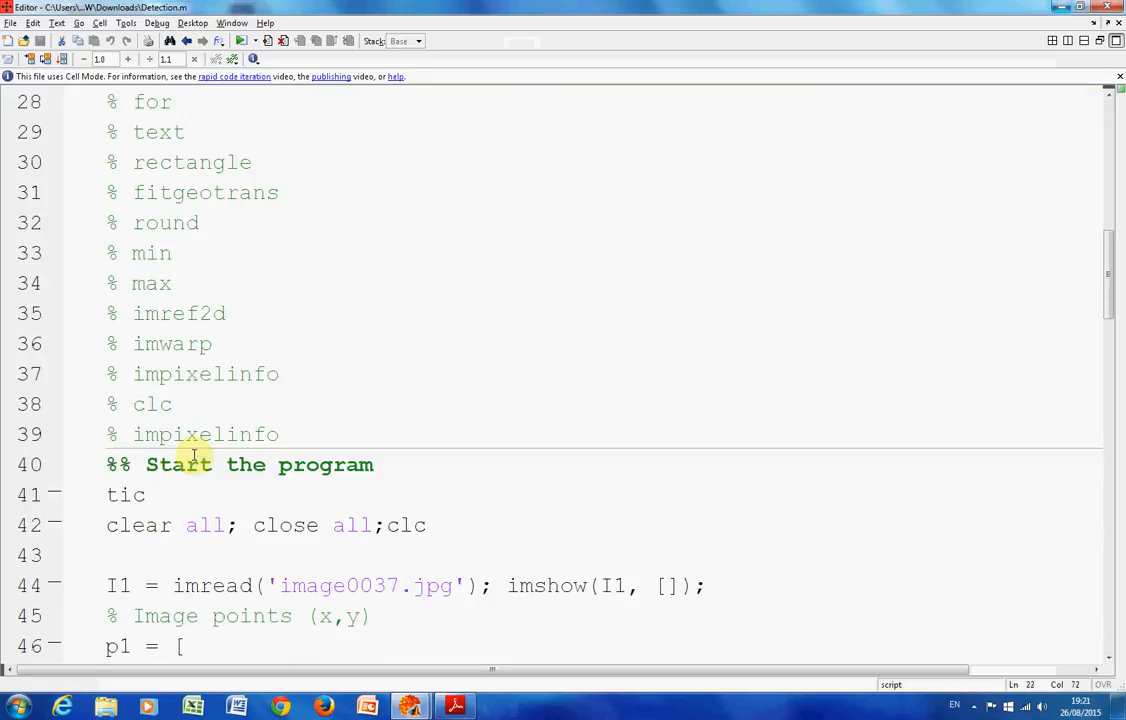
{"action": "double_click", "coordinate": [170, 313]}
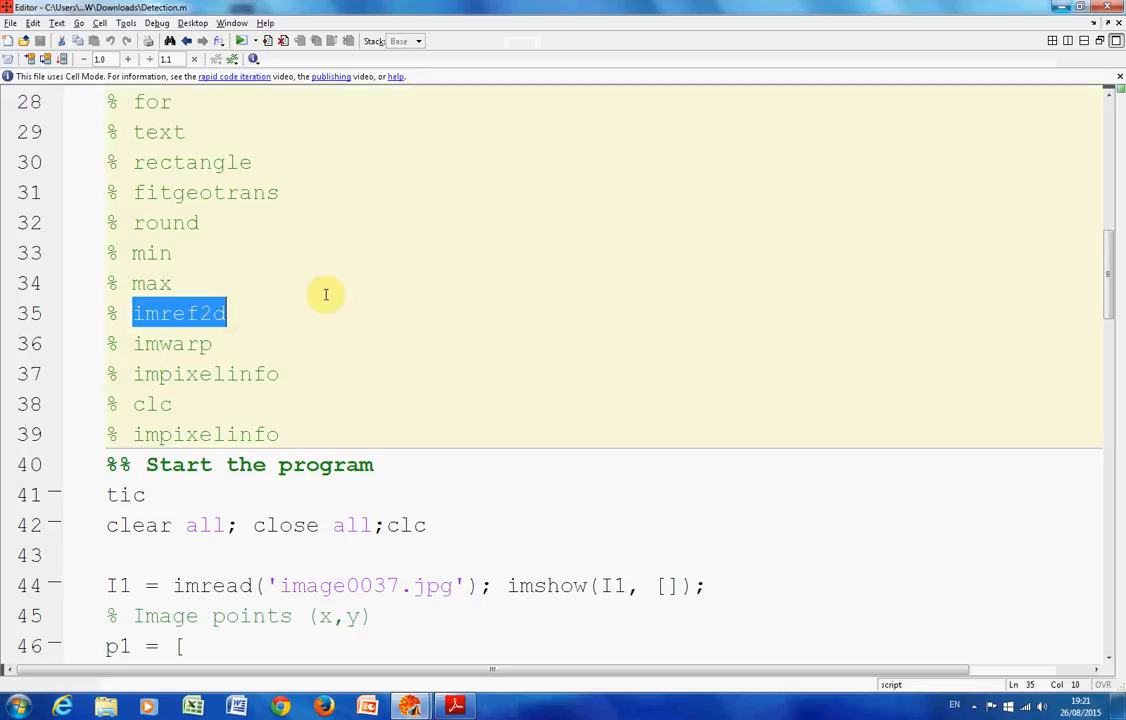
{"action": "scroll", "scroll_direction": "down", "scroll_amount": 3}
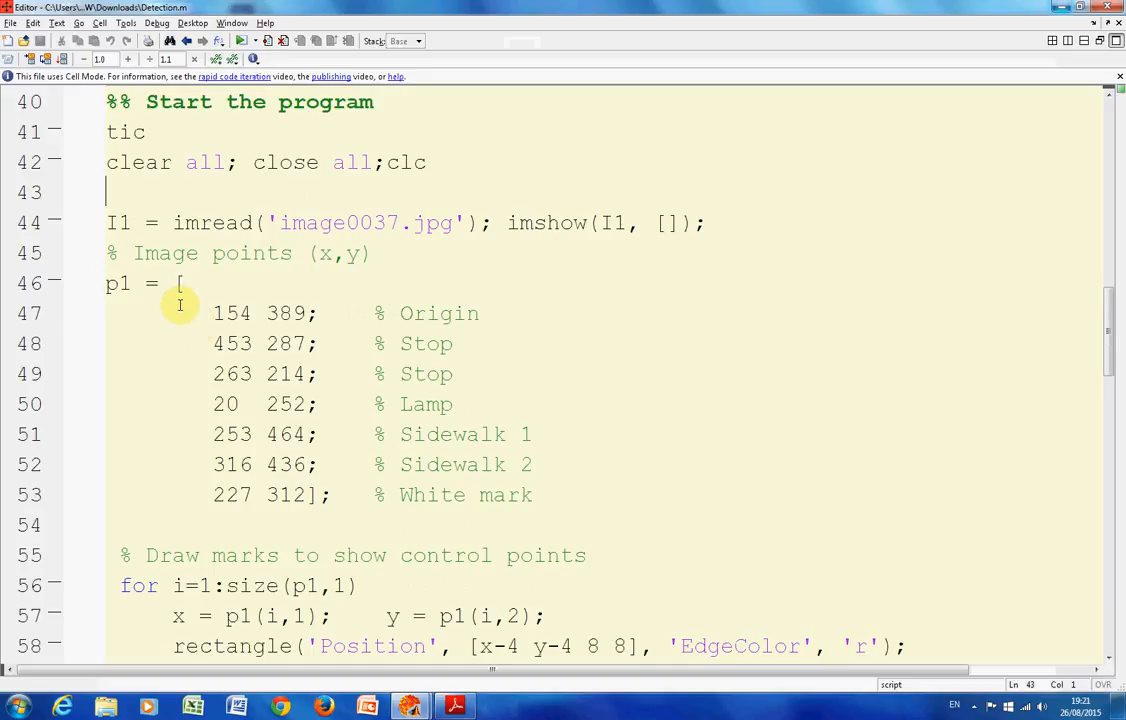
{"action": "scroll", "scroll_direction": "down", "scroll_amount": 3}
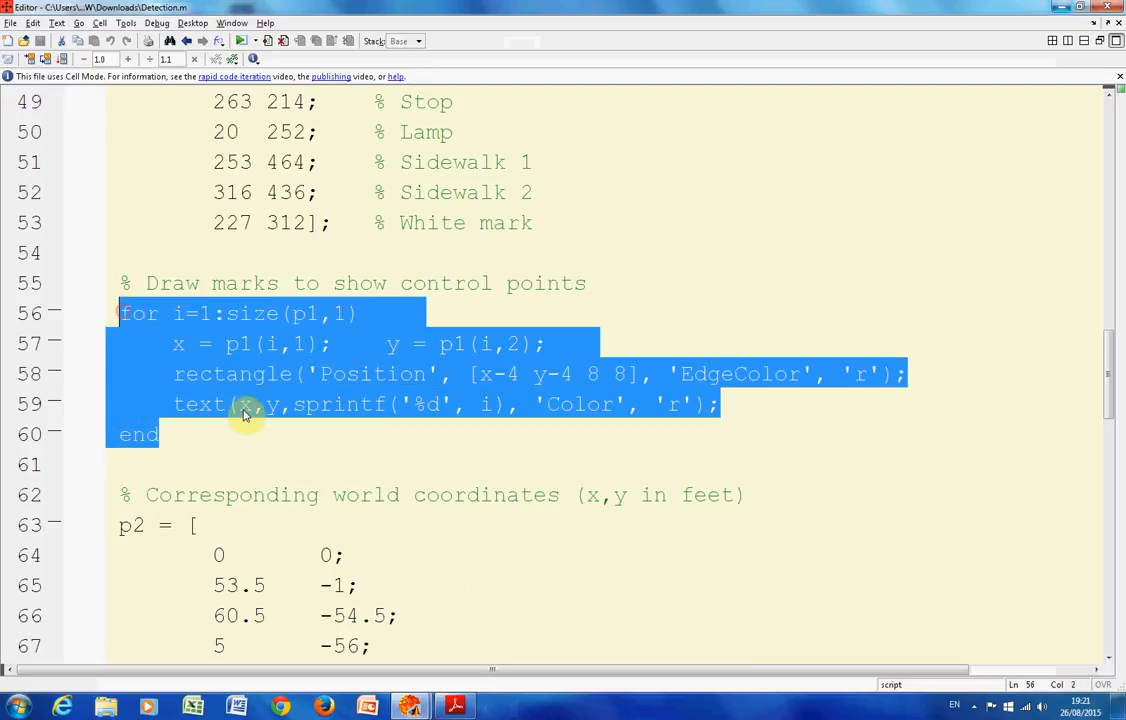
{"action": "left_click", "coordinate": [160, 434]}
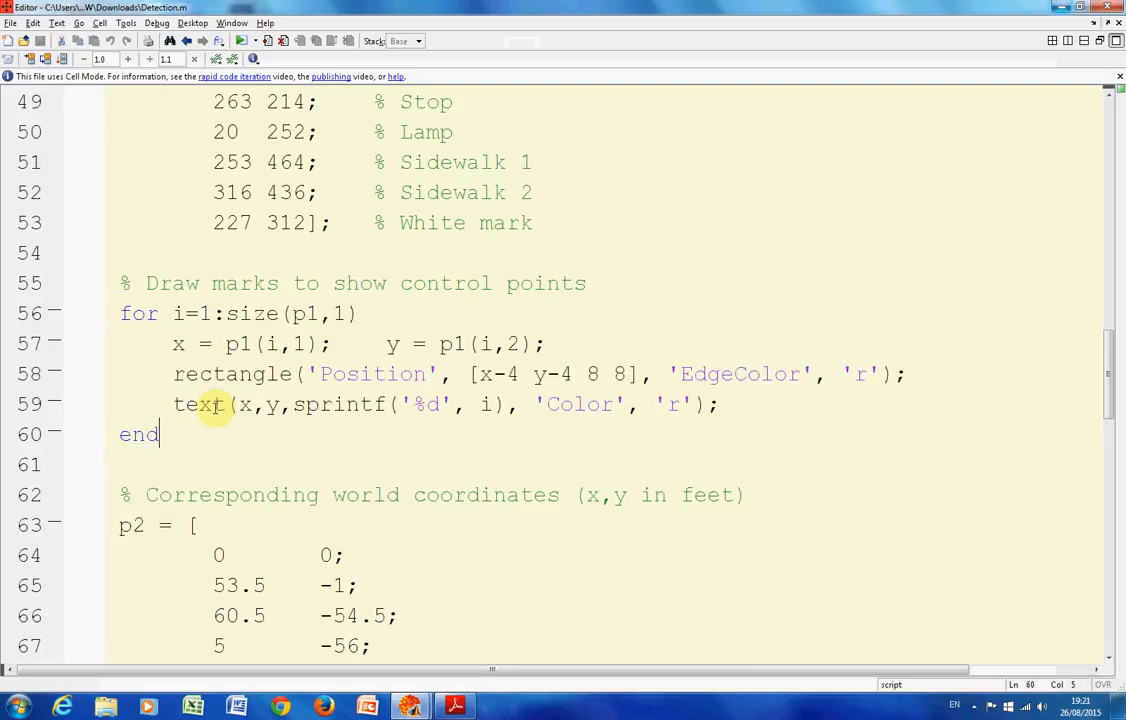
{"action": "left_click", "coordinate": [453, 707]}
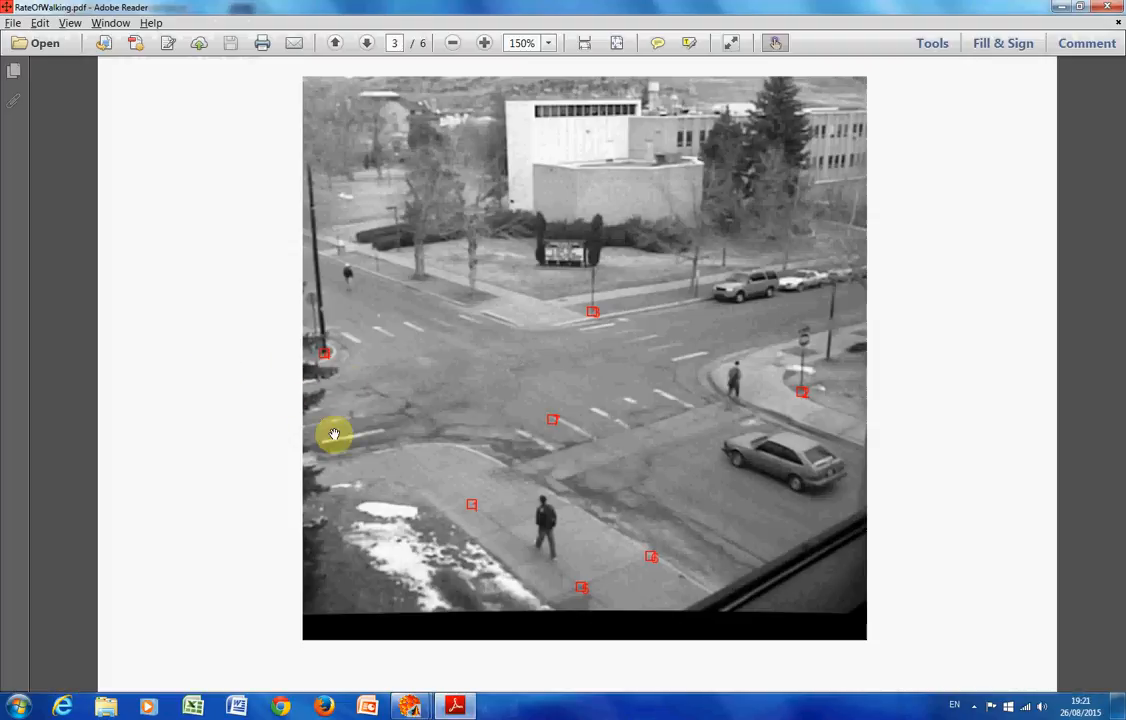
{"action": "mouse_move", "coordinate": [525, 423]}
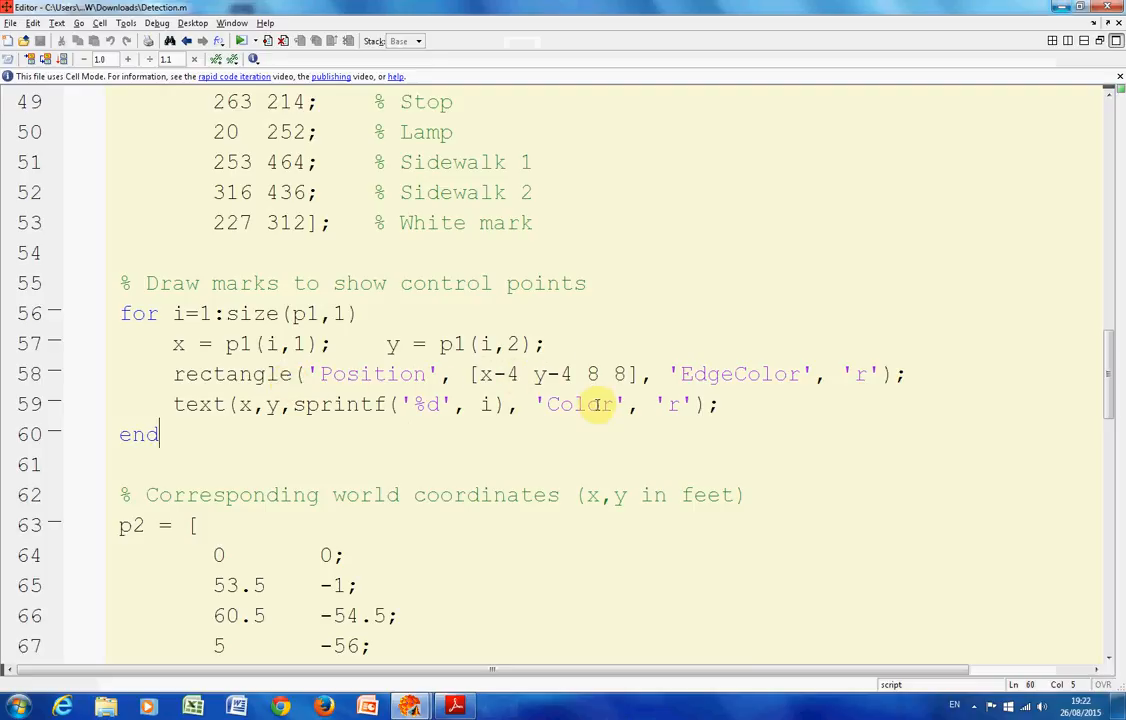
{"action": "mouse_move", "coordinate": [858, 428]}
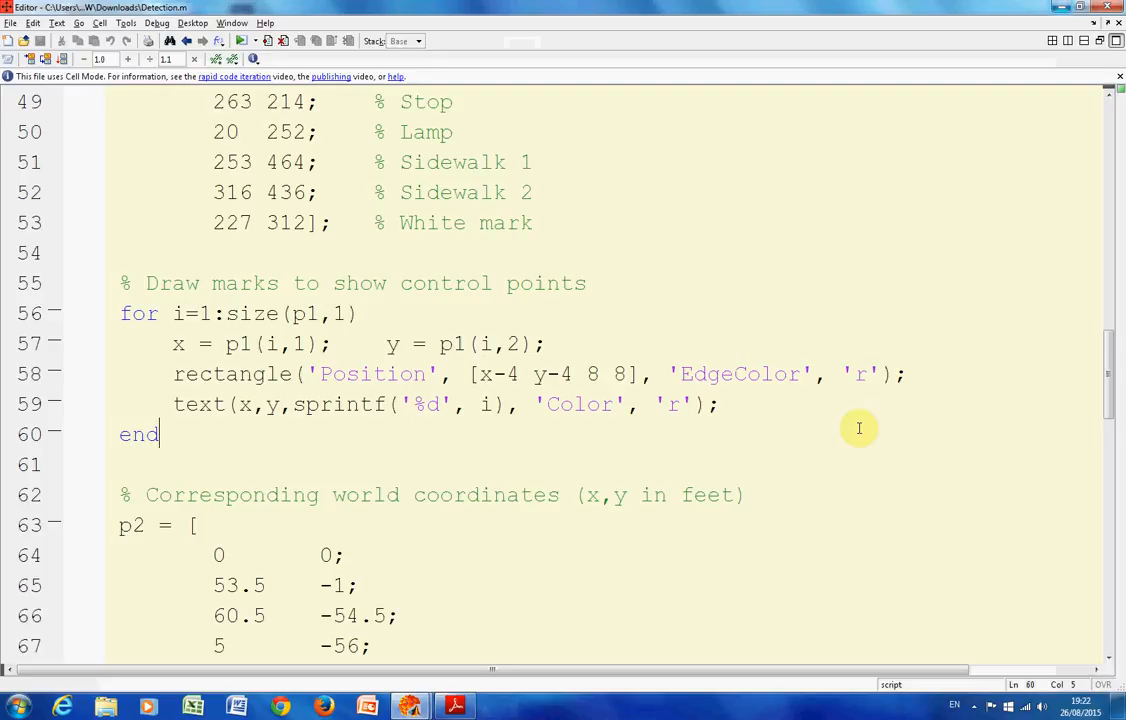
{"action": "mouse_move", "coordinate": [370, 435]}
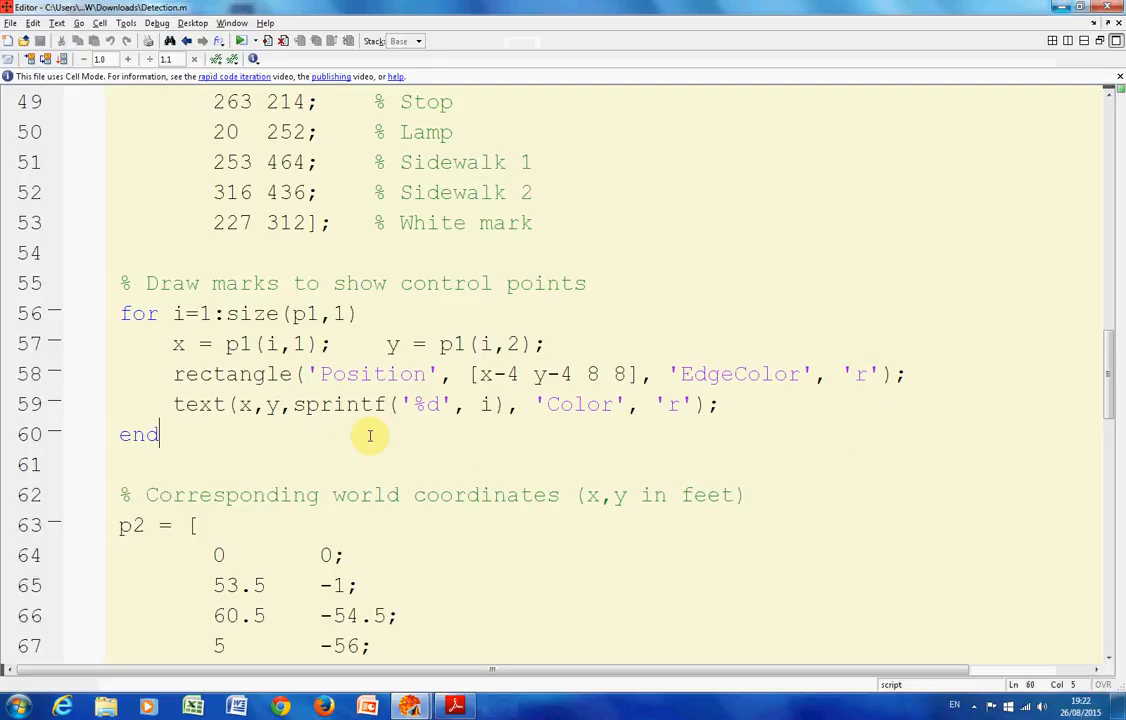
{"action": "scroll", "scroll_direction": "down", "scroll_amount": 3}
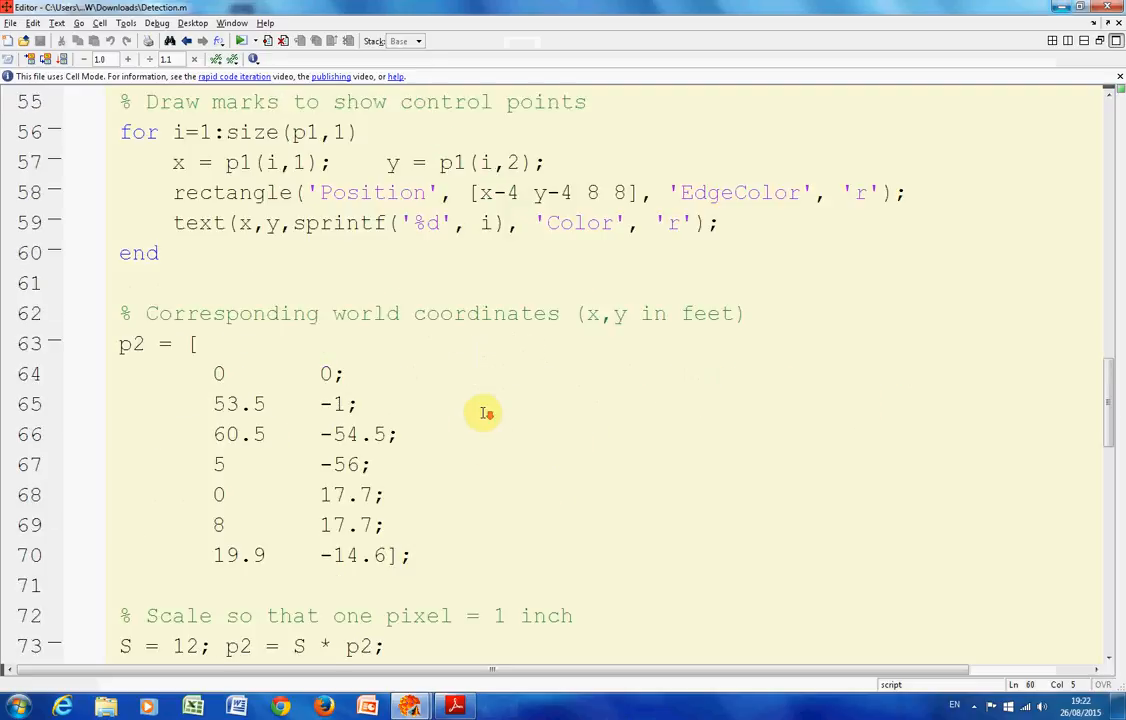
{"action": "scroll", "scroll_direction": "down", "scroll_amount": 3}
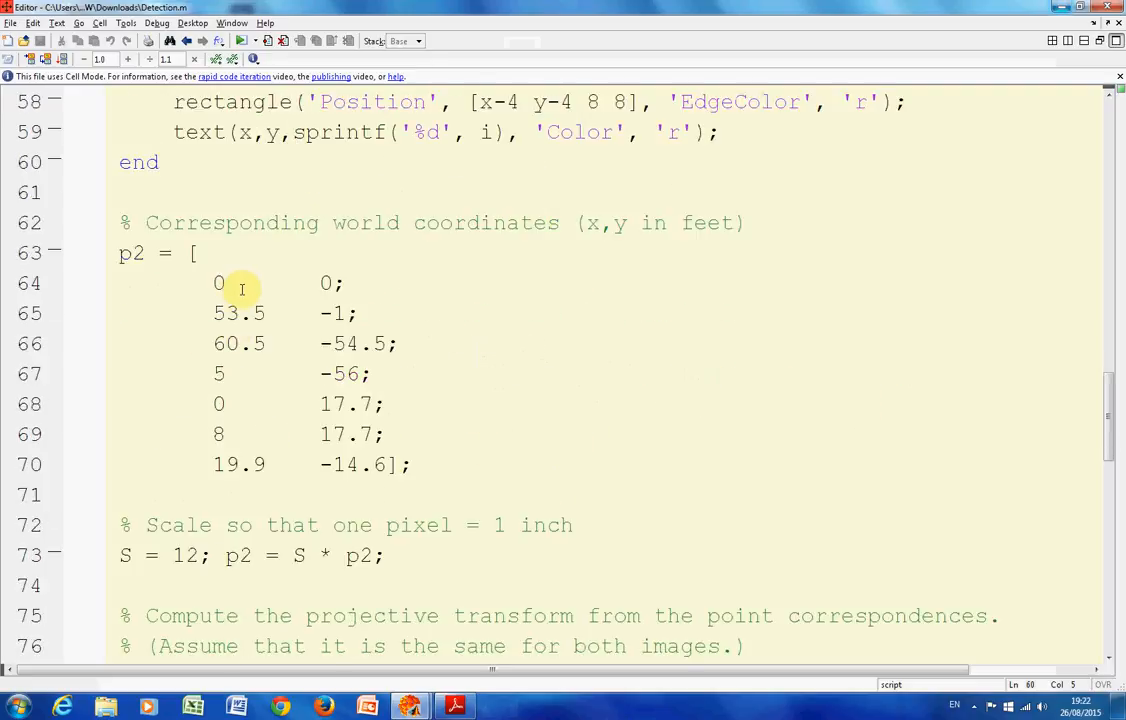
{"action": "scroll", "scroll_direction": "down", "scroll_amount": 3}
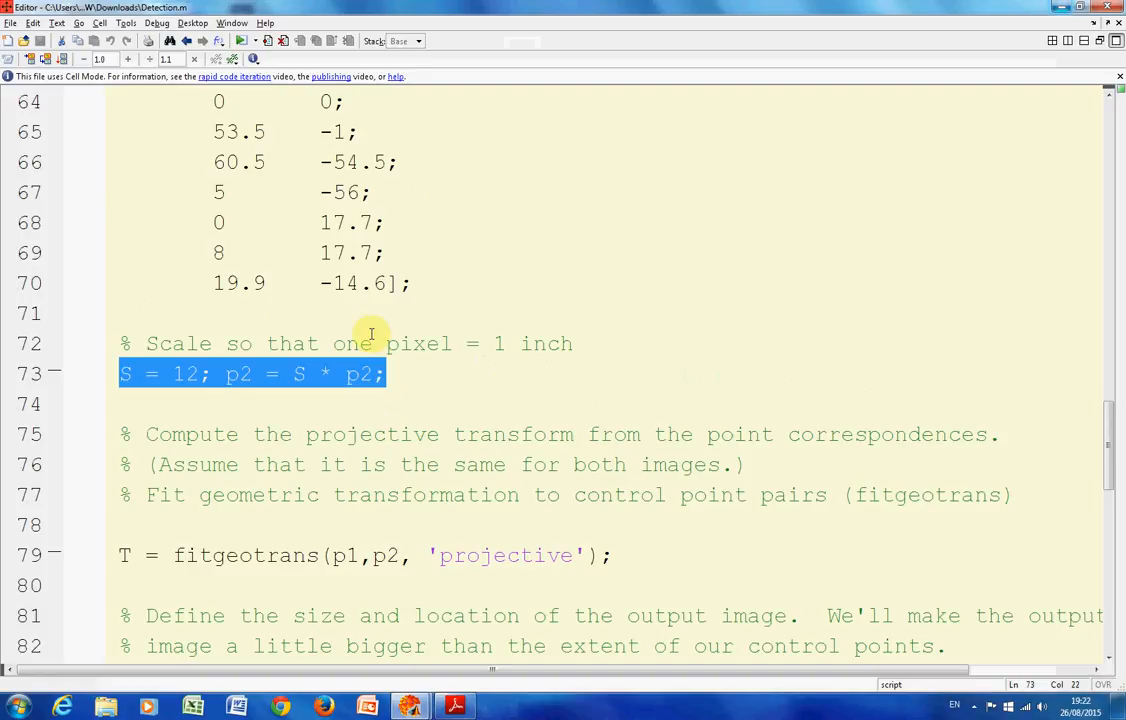
{"action": "scroll", "scroll_direction": "down", "scroll_amount": 3}
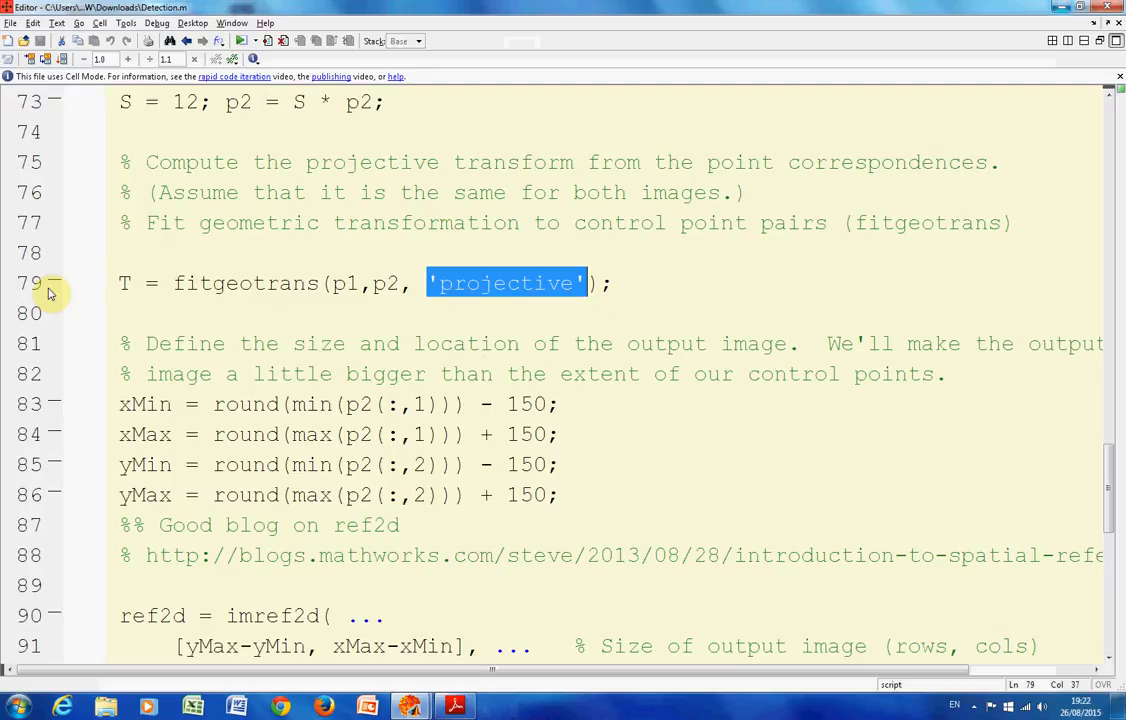
{"action": "scroll", "scroll_direction": "down", "scroll_amount": 3}
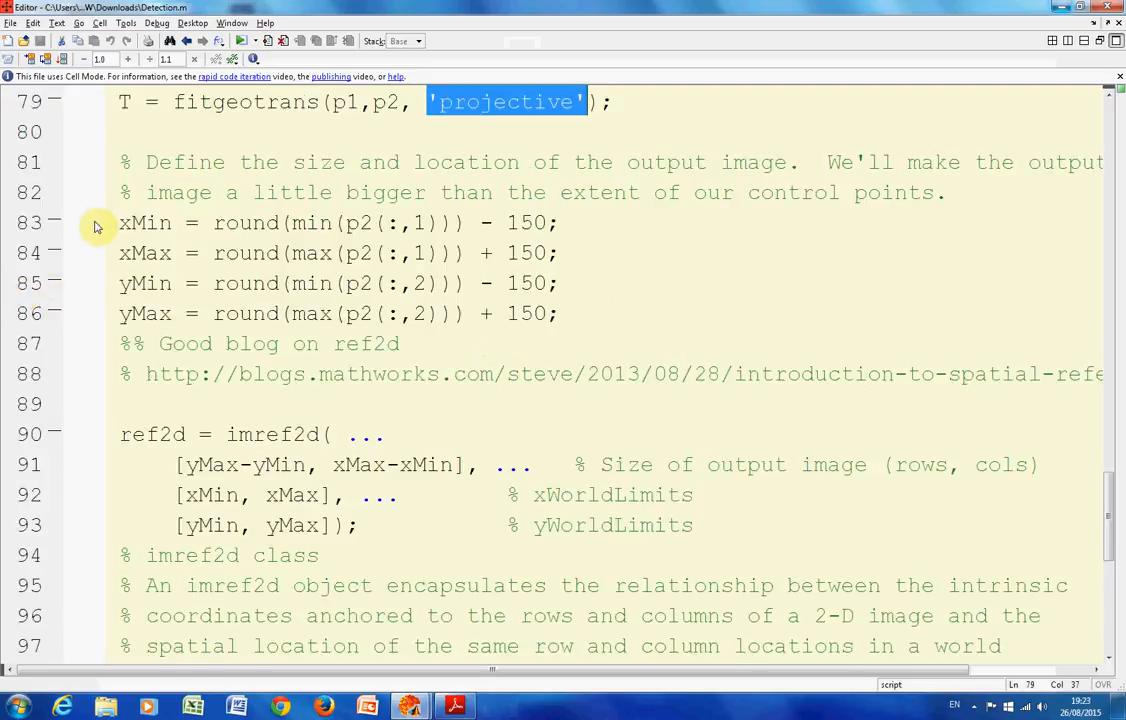
{"action": "left_click_drag", "start_coordinate": [120, 222], "coordinate": [270, 283]}
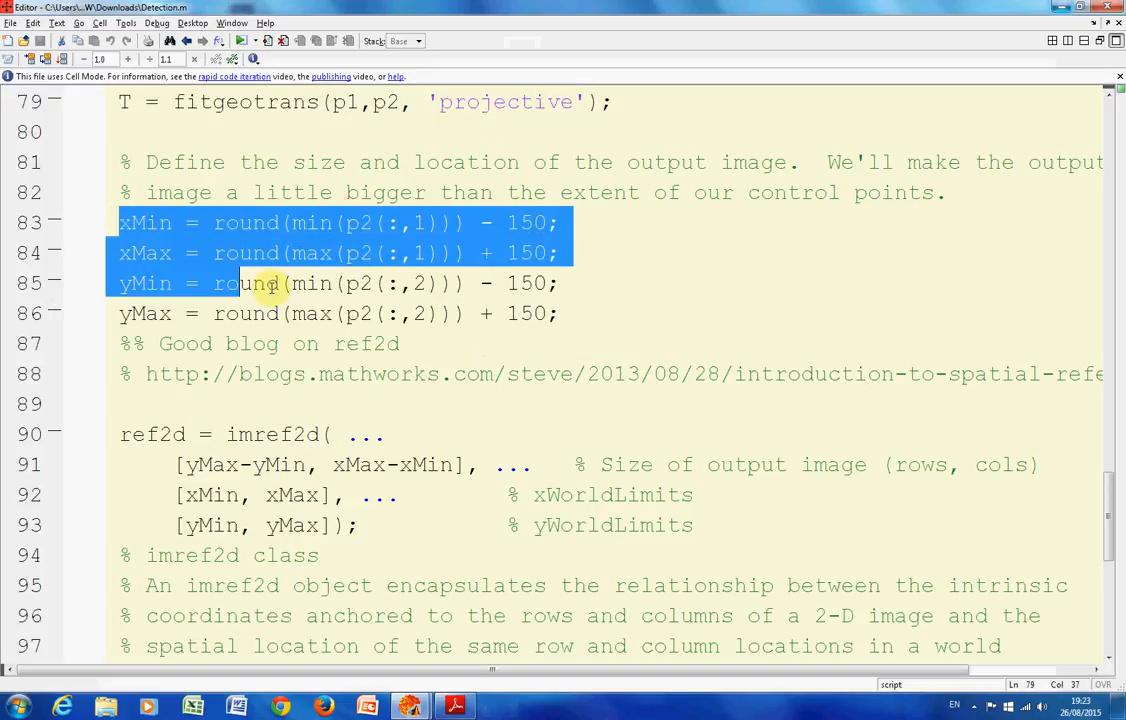
{"action": "left_click_drag", "start_coordinate": [270, 283], "coordinate": [557, 313]}
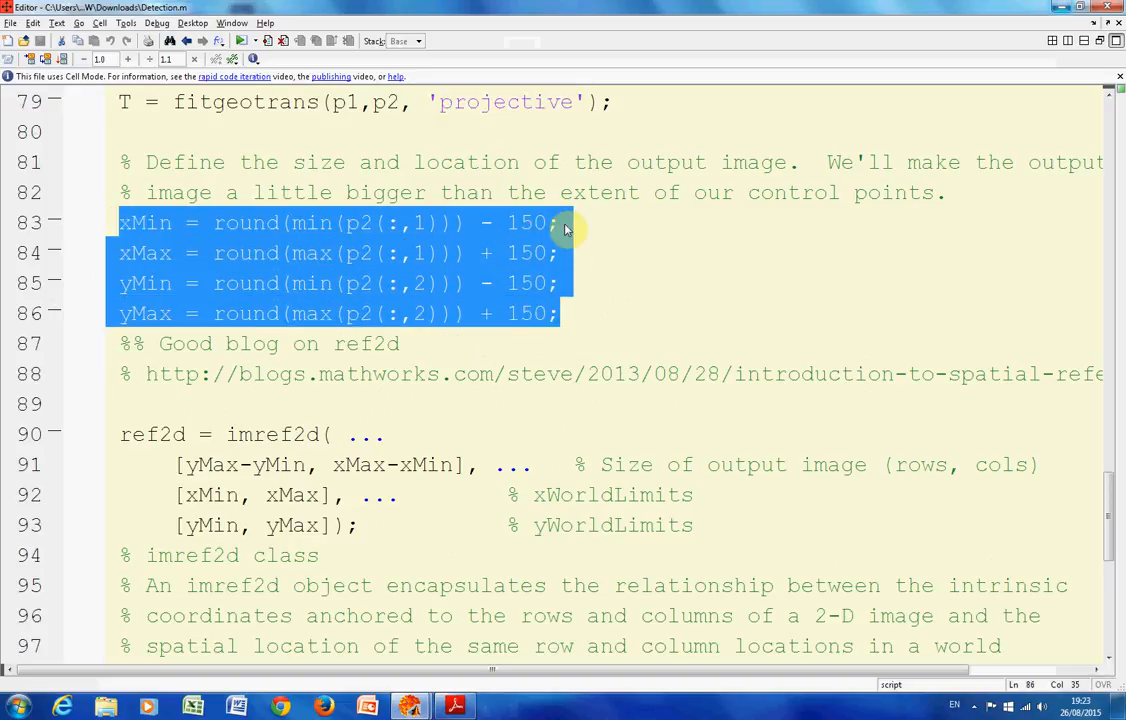
{"action": "mouse_move", "coordinate": [575, 262]}
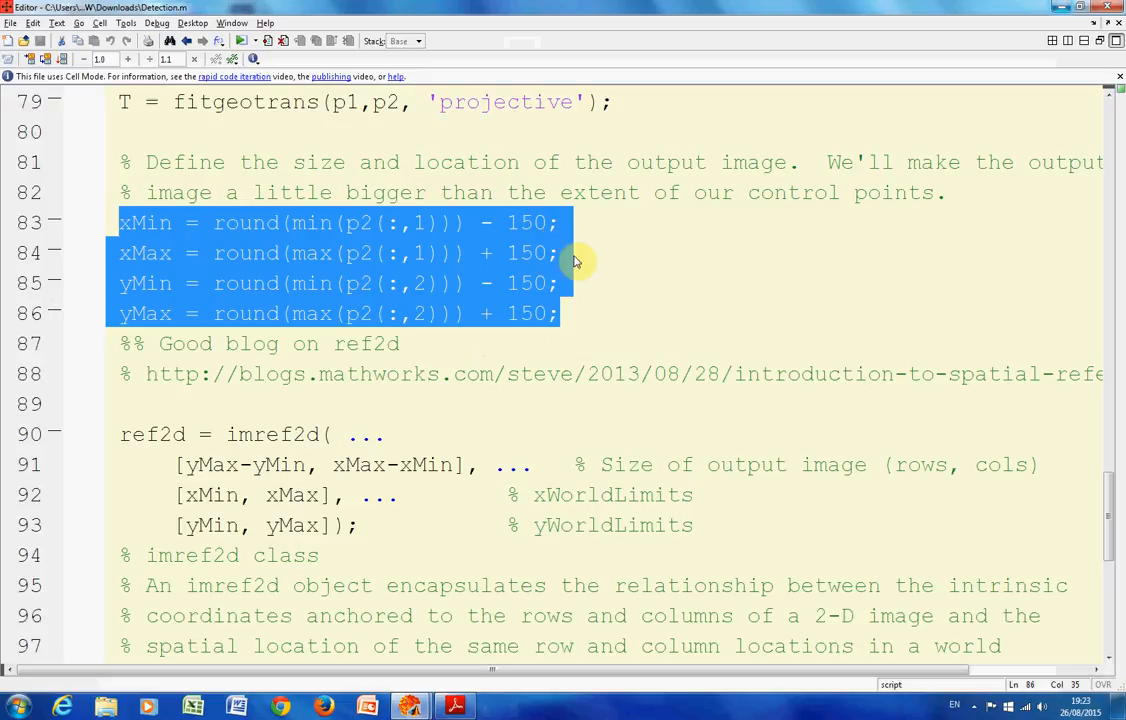
{"action": "mouse_move", "coordinate": [390, 397]}
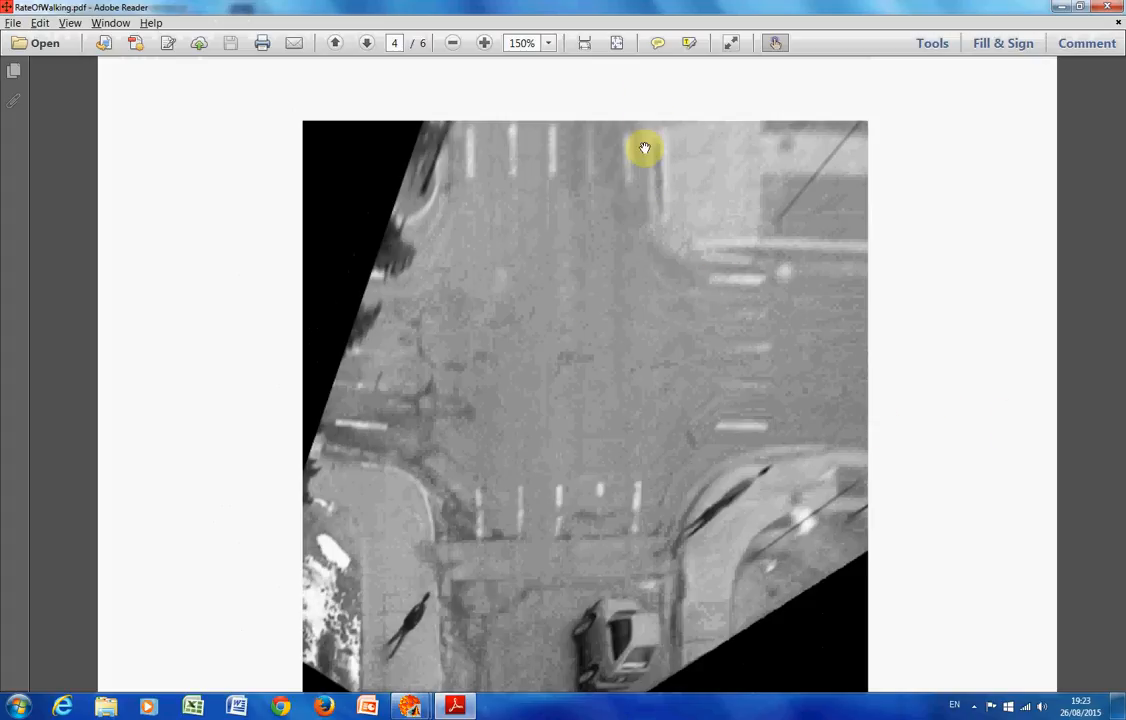
Step: Scroll RateOfWalking.pdf to page 4's warped overhead orthophoto of the first frame
{"action": "scroll", "scroll_direction": "down", "scroll_amount": 3}
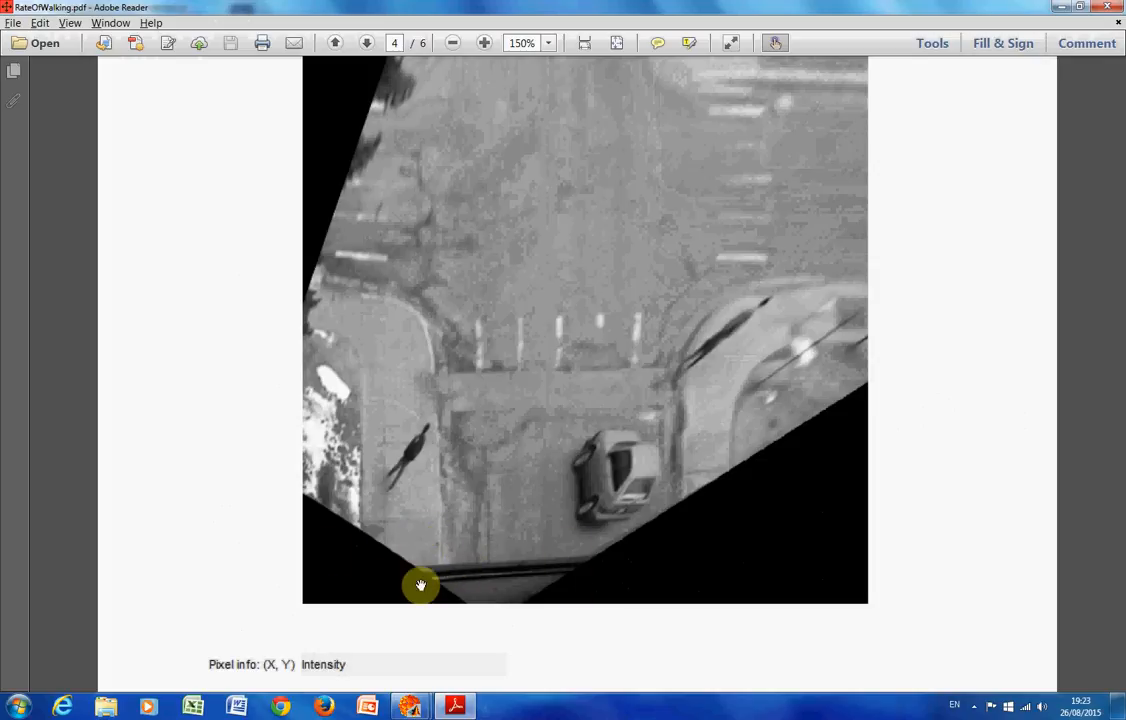
{"action": "mouse_move", "coordinate": [100, 329]}
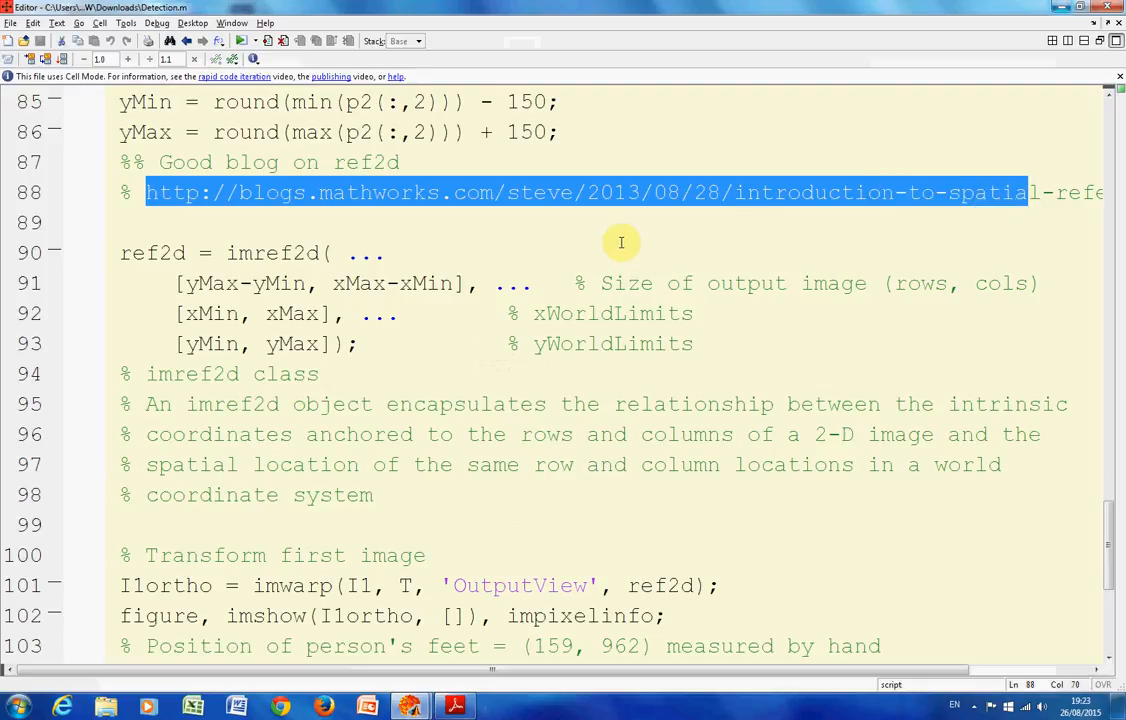
{"action": "mouse_move", "coordinate": [644, 224]}
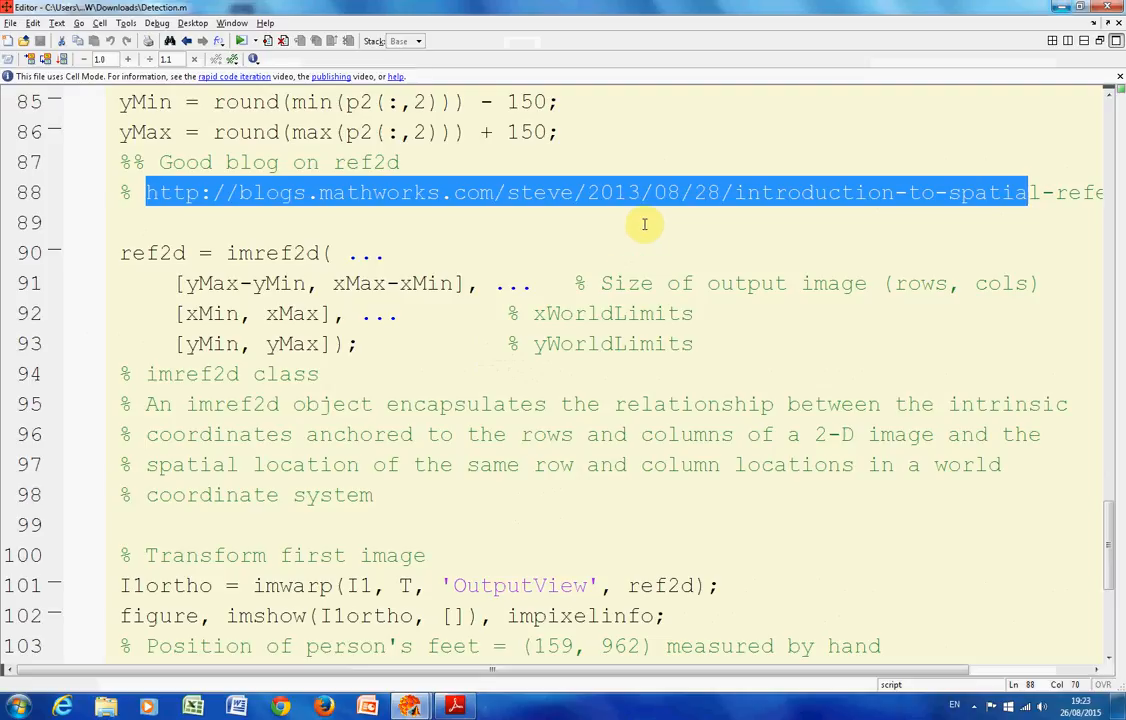
{"action": "mouse_move", "coordinate": [648, 211]}
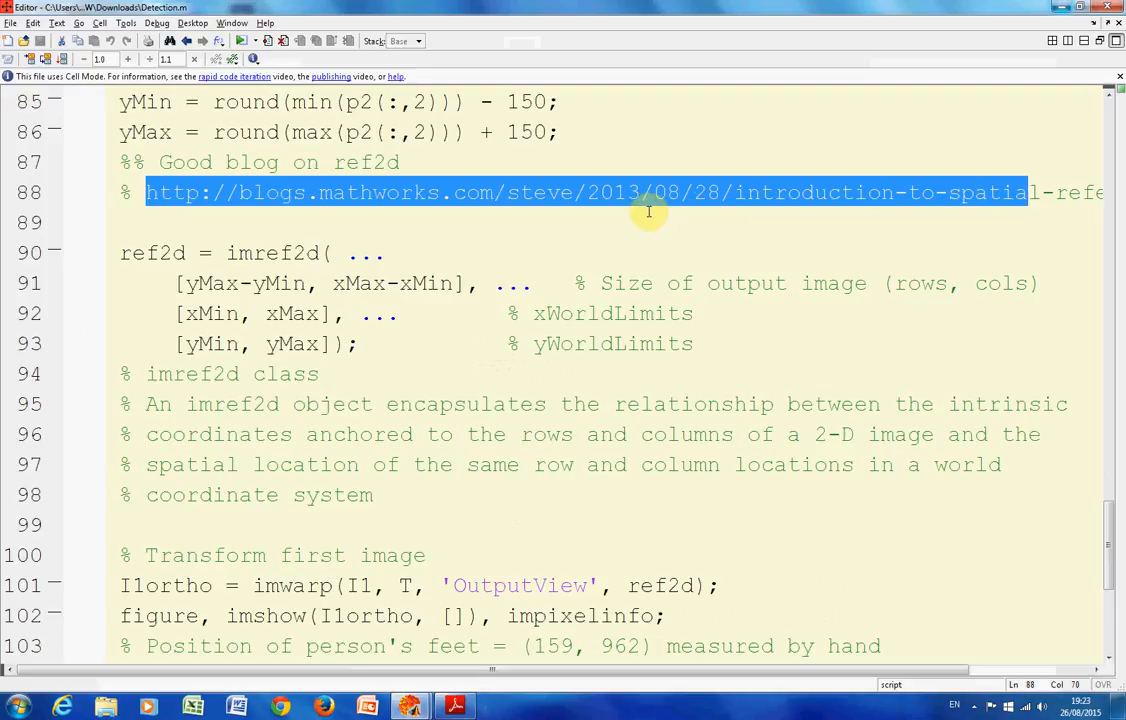
{"action": "mouse_move", "coordinate": [600, 222]}
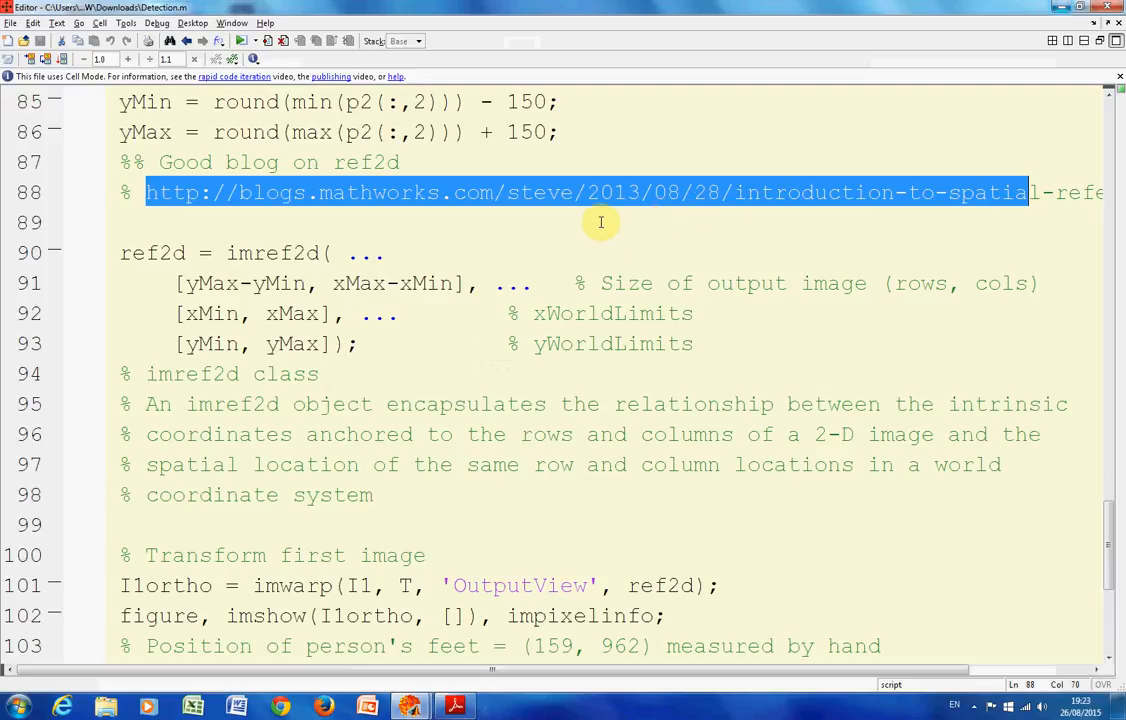
Step: In Detection.m, highlight the ref2d variable at the imref2d block near line 90
{"action": "left_click", "coordinate": [456, 330]}
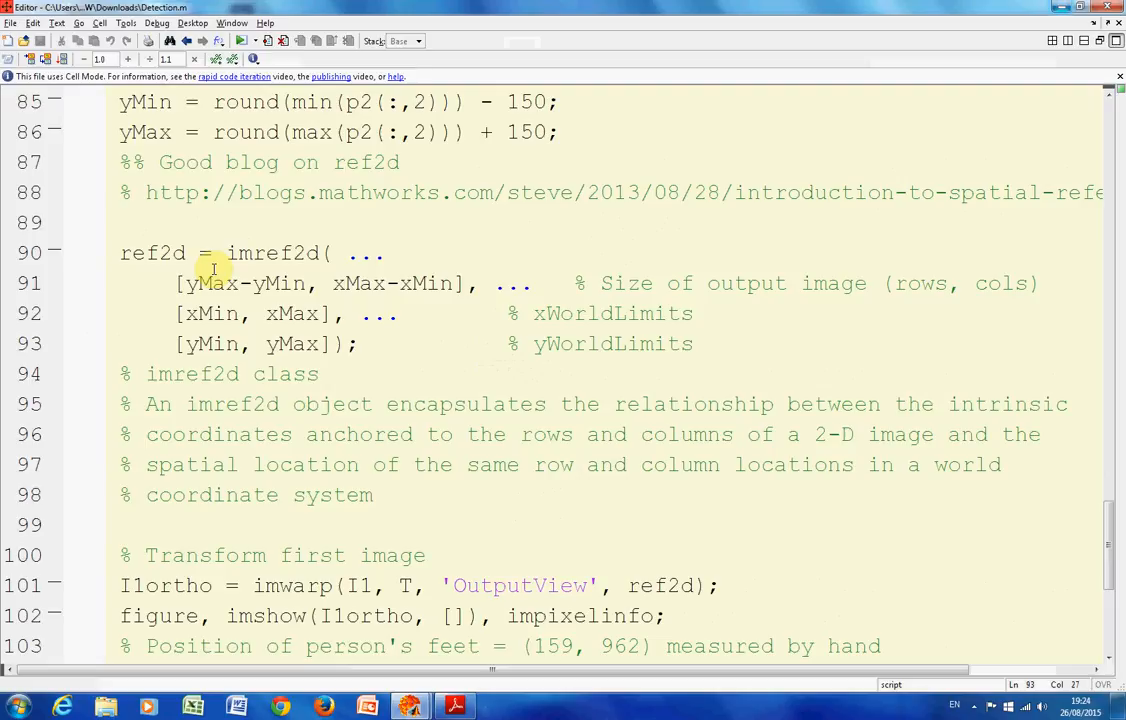
{"action": "left_click", "coordinate": [452, 343]}
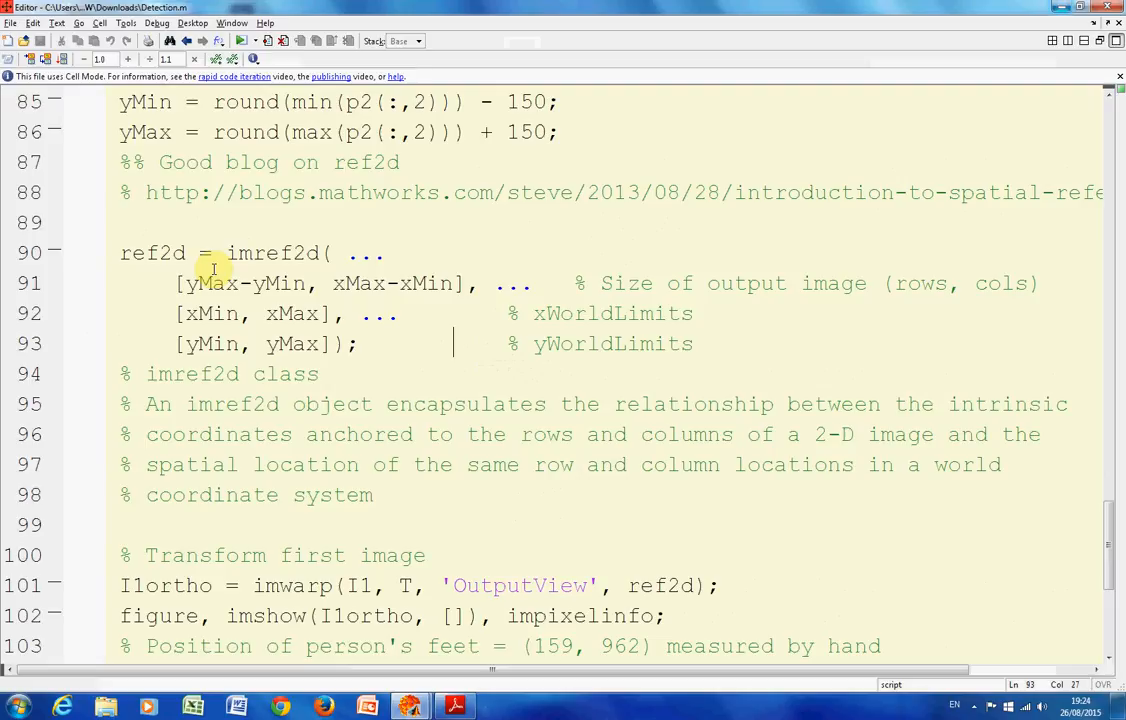
{"action": "mouse_move", "coordinate": [212, 568]}
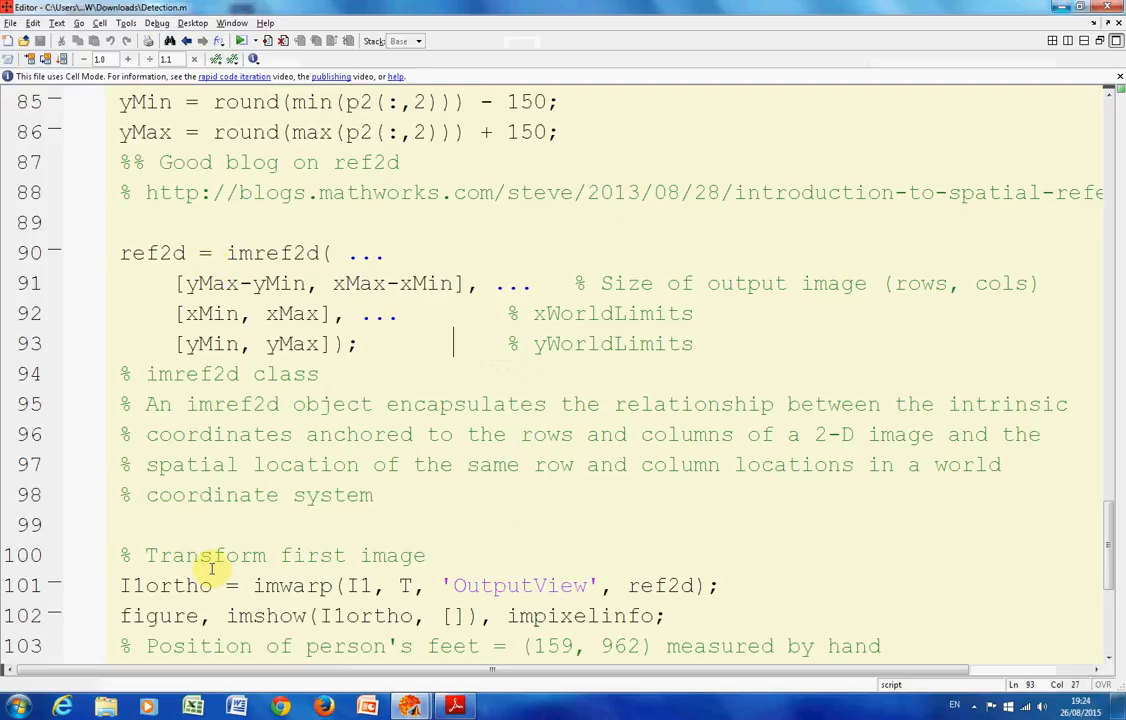
{"action": "mouse_move", "coordinate": [123, 495]}
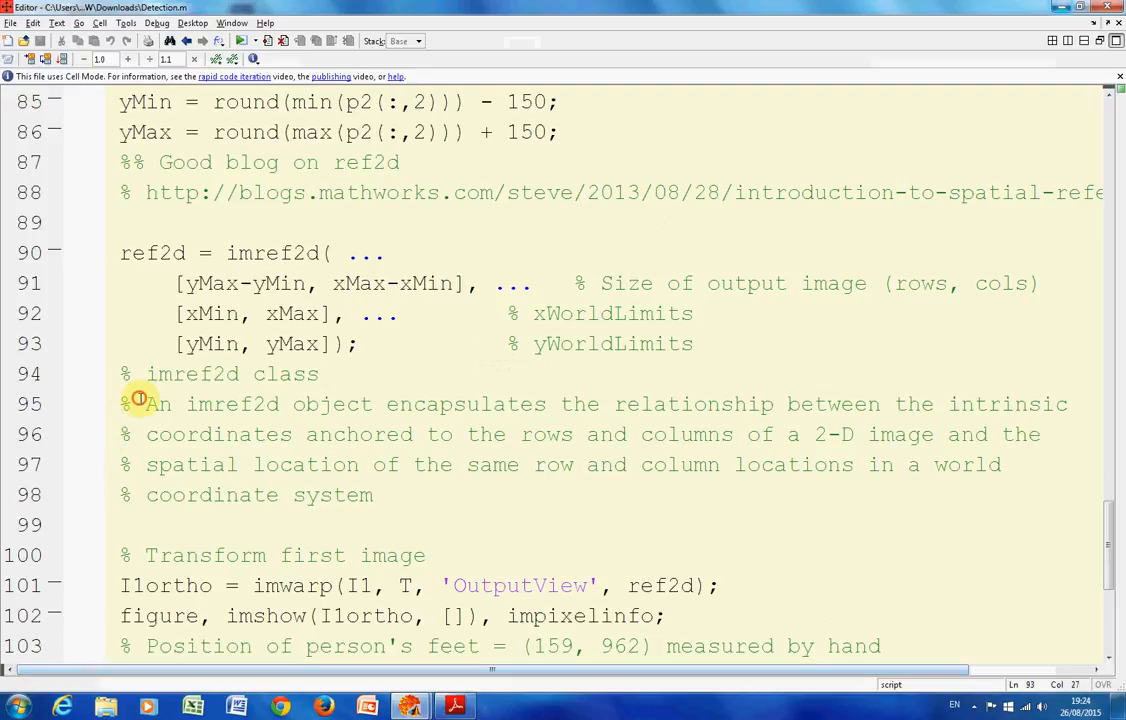
{"action": "left_click_drag", "start_coordinate": [146, 404], "coordinate": [374, 495]}
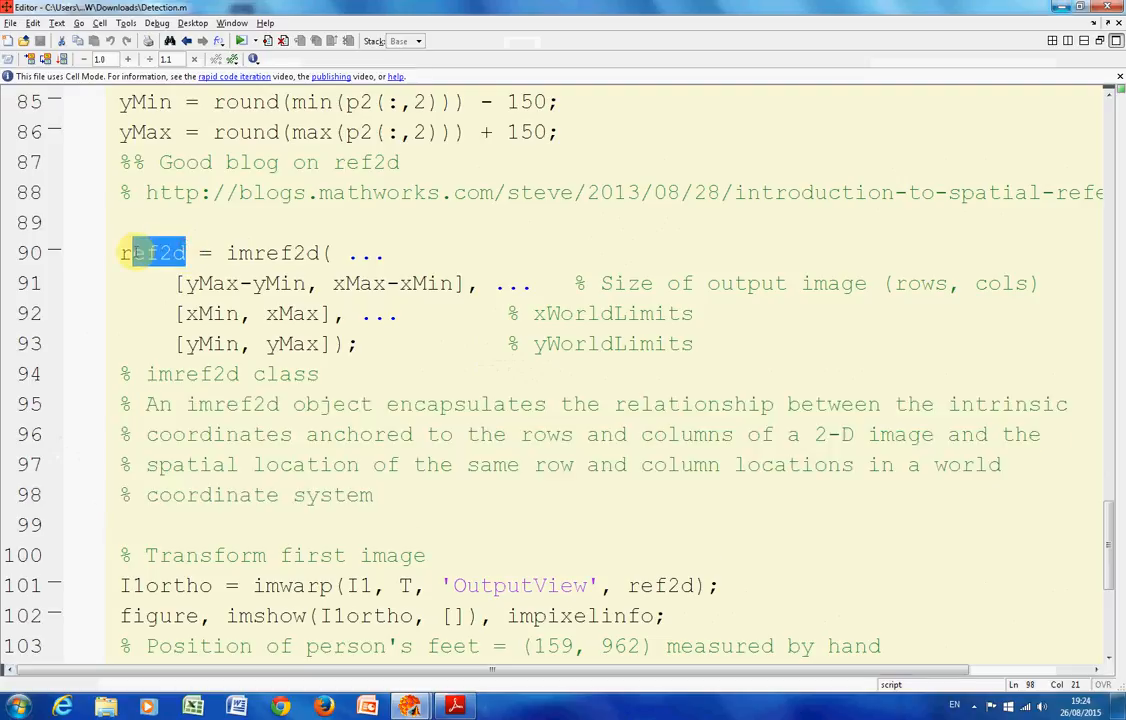
{"action": "double_click", "coordinate": [151, 253]}
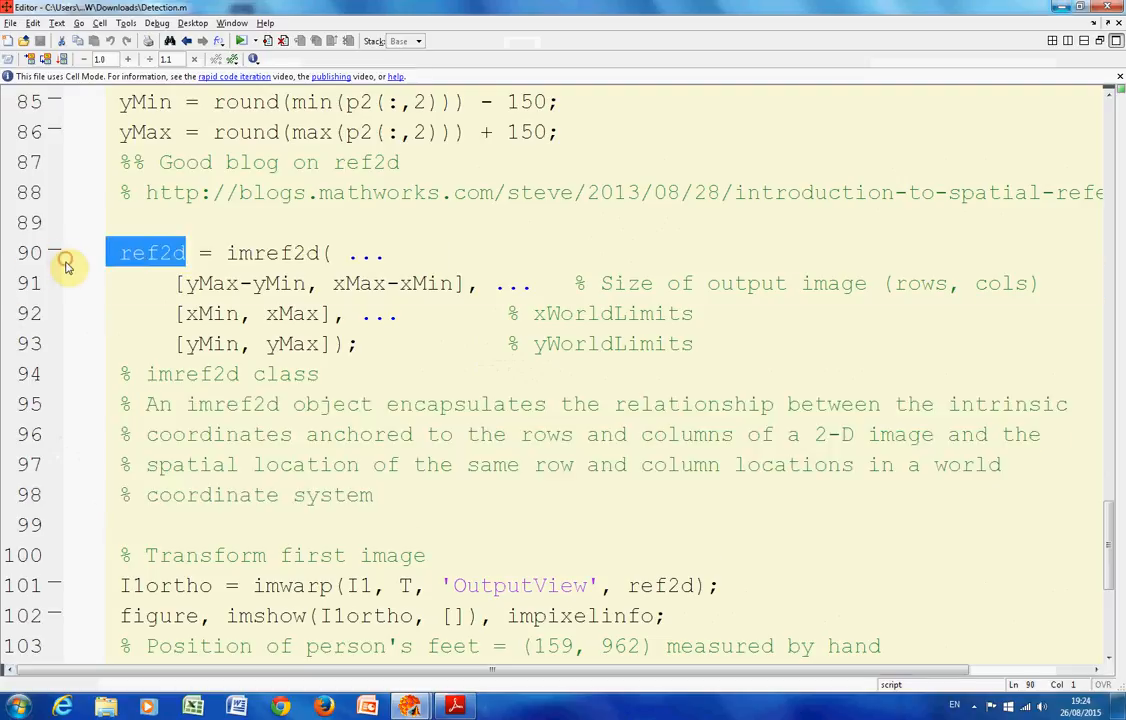
{"action": "mouse_move", "coordinate": [416, 343]}
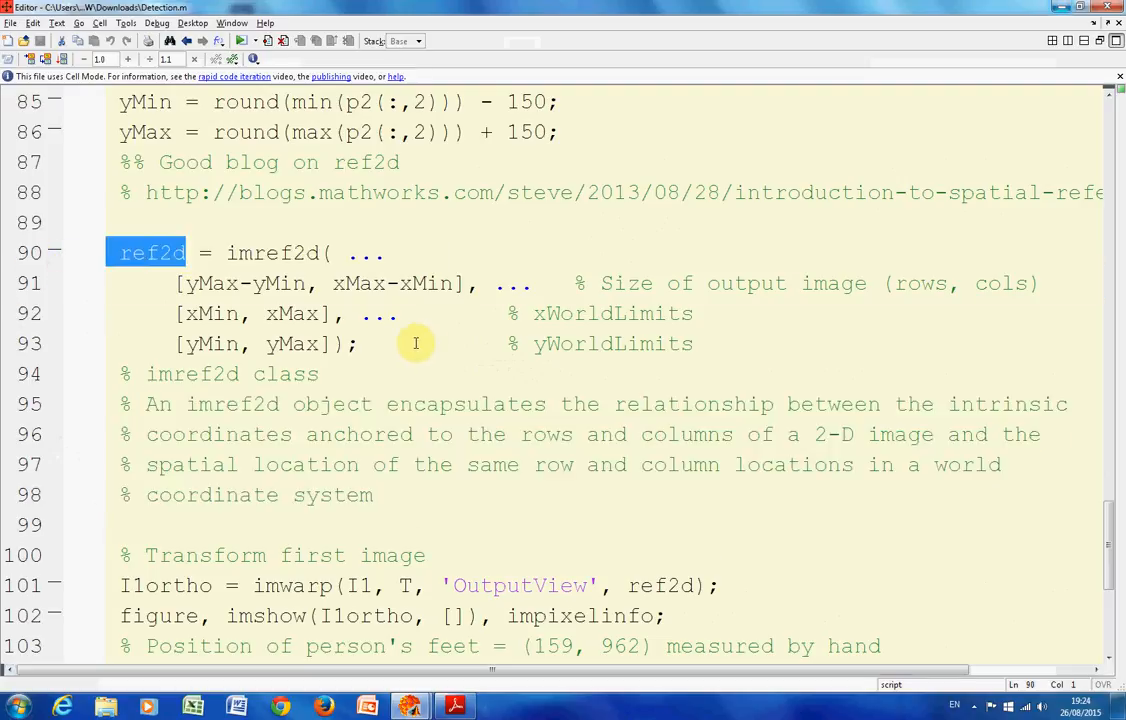
{"action": "scroll", "scroll_direction": "down", "scroll_amount": 3}
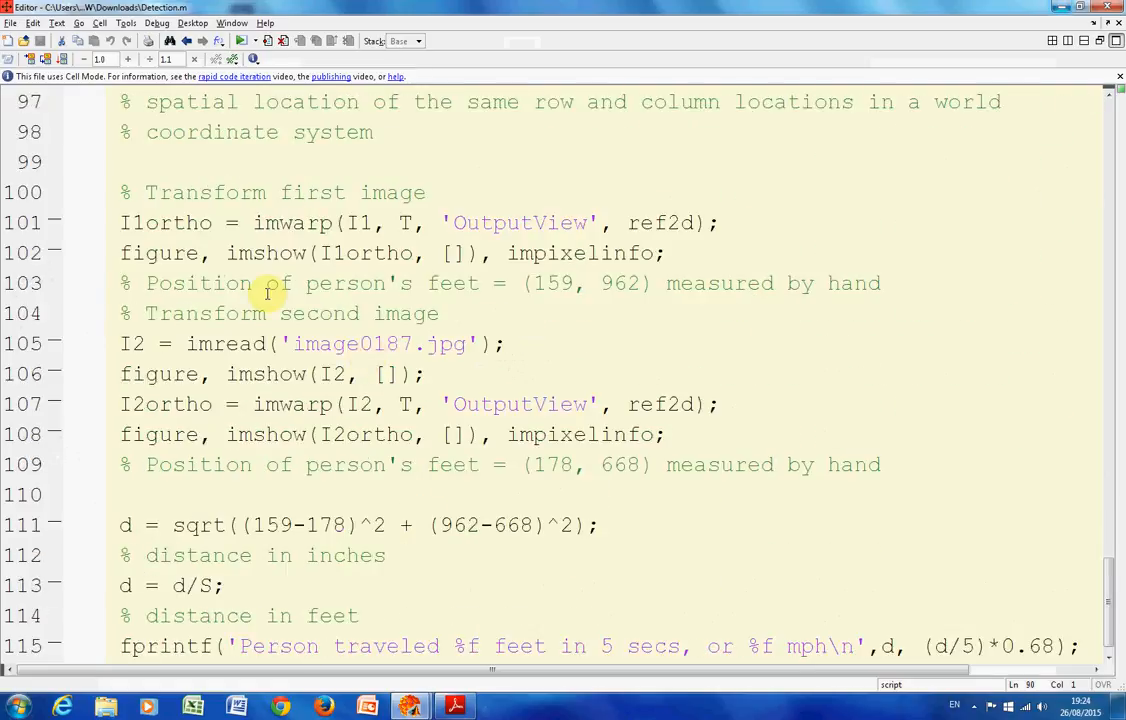
{"action": "mouse_move", "coordinate": [285, 263]}
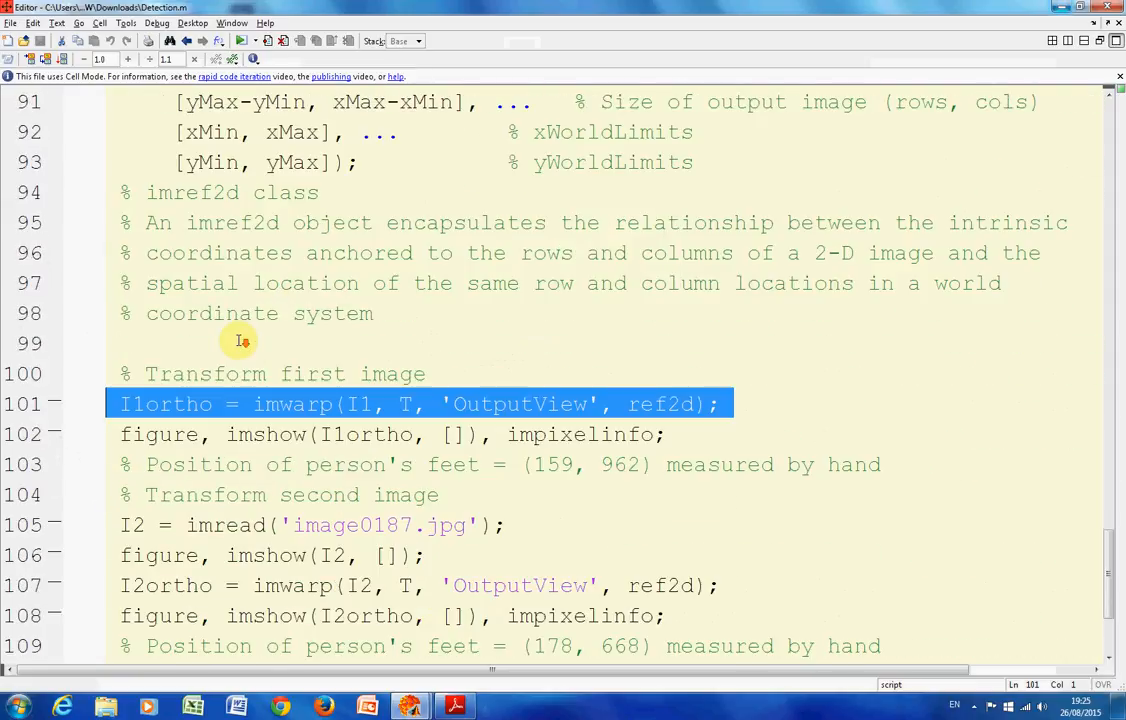
{"action": "mouse_move", "coordinate": [718, 504]}
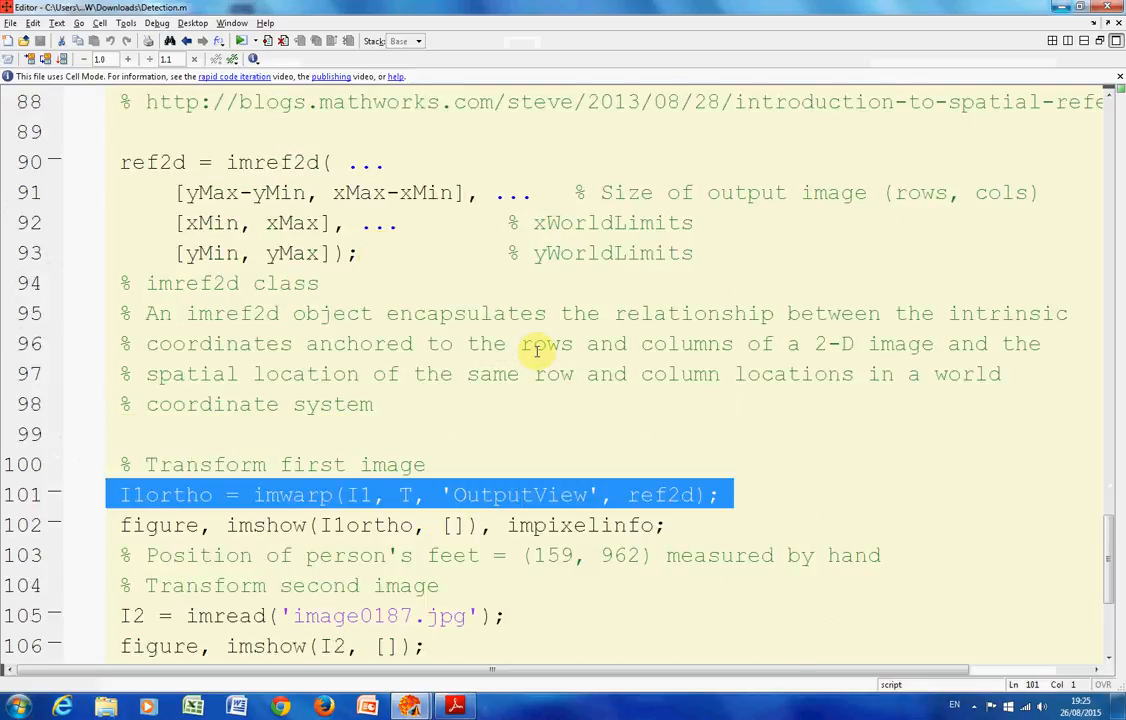
{"action": "mouse_move", "coordinate": [608, 368]}
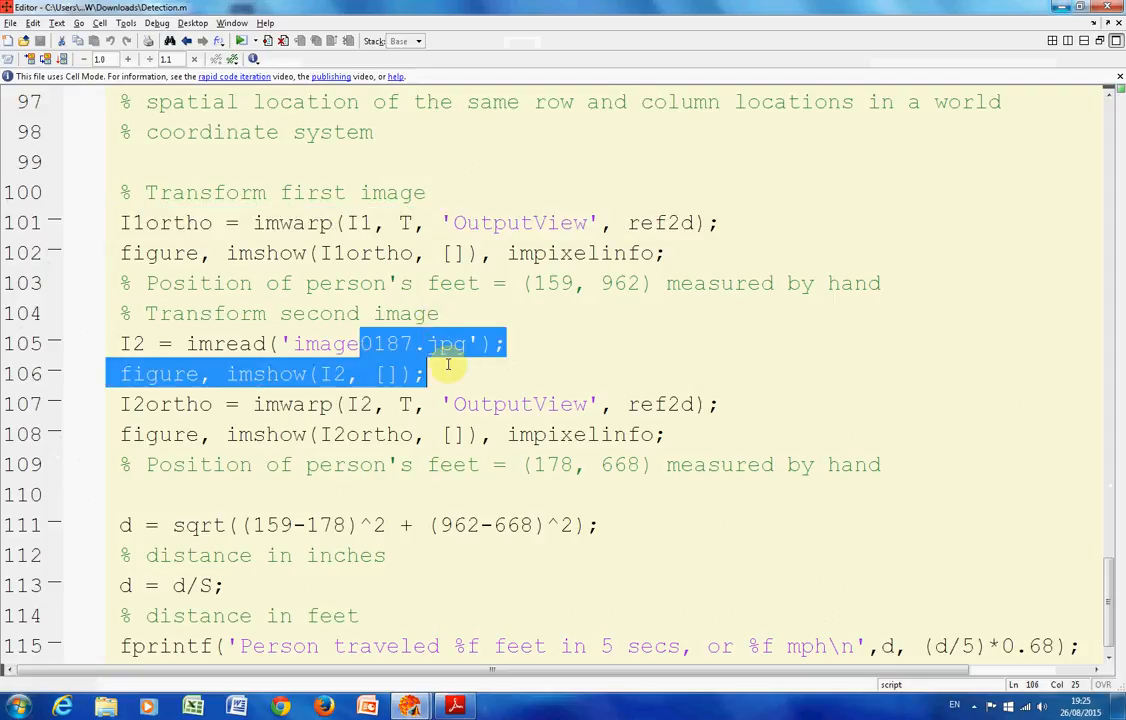
{"action": "left_click", "coordinate": [310, 404]}
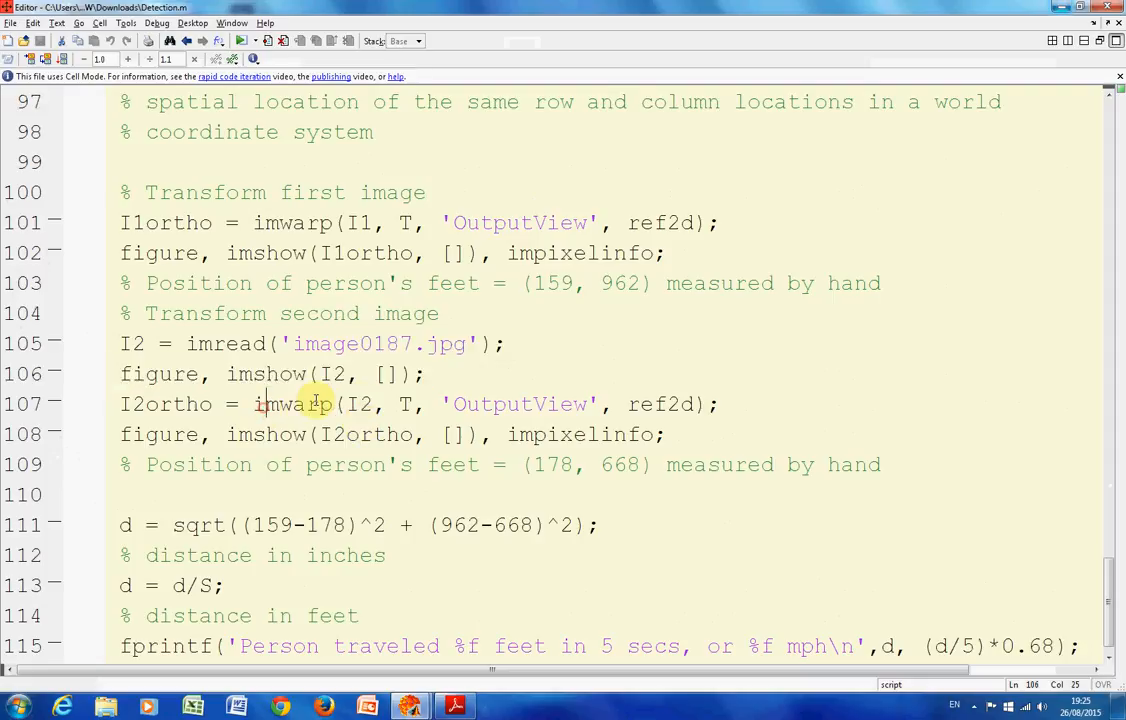
{"action": "left_click_drag", "start_coordinate": [265, 404], "coordinate": [712, 404]}
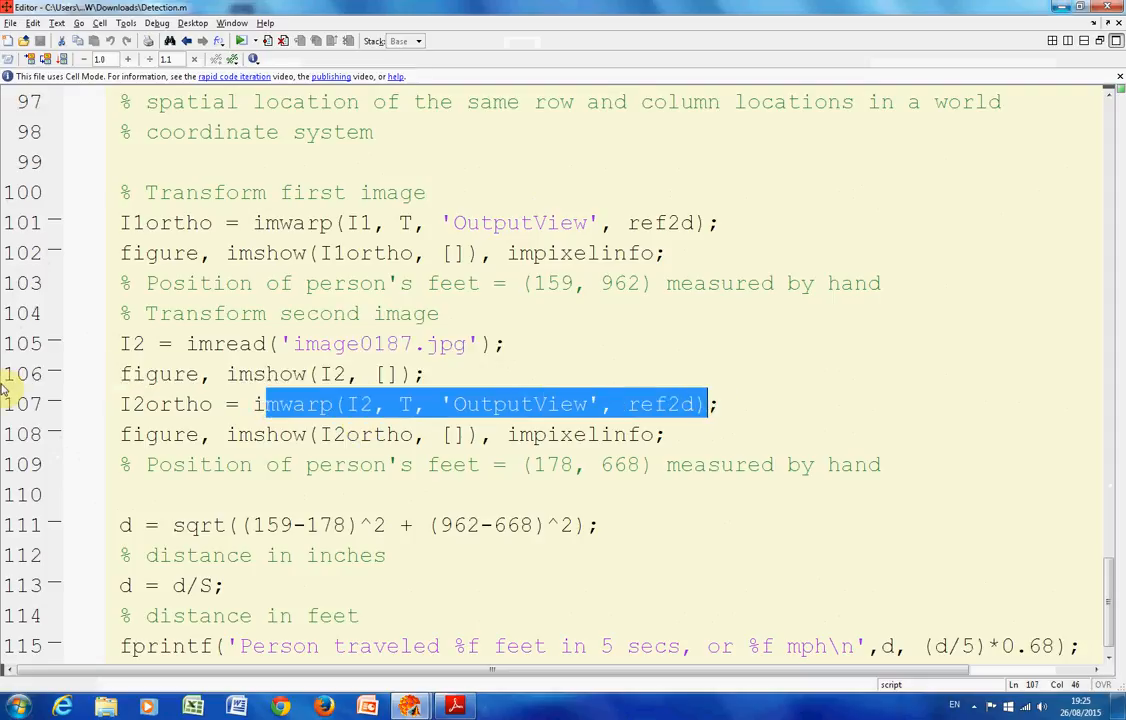
{"action": "mouse_move", "coordinate": [40, 385]}
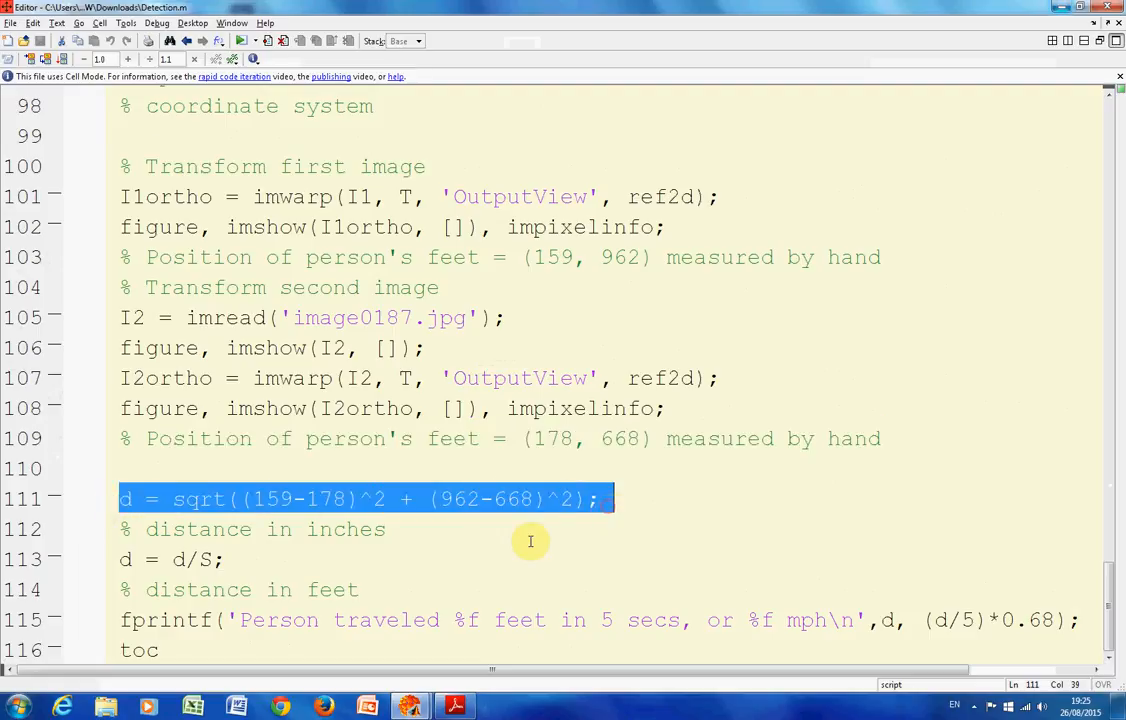
{"action": "mouse_move", "coordinate": [397, 566]}
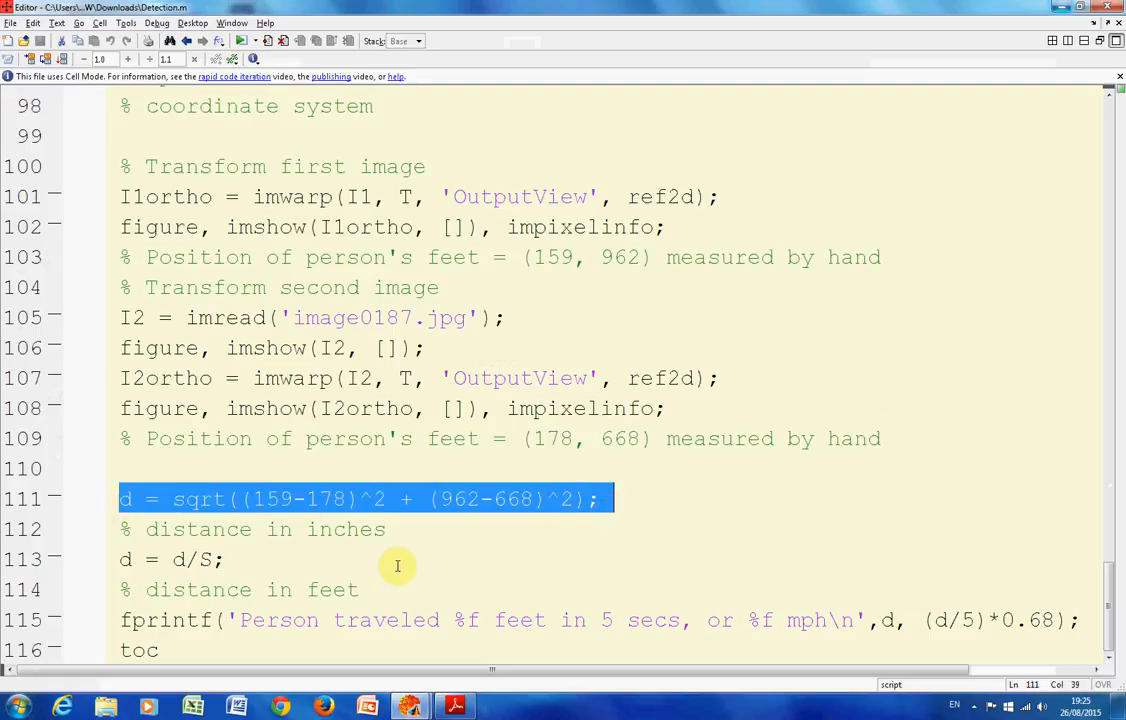
{"action": "left_click", "coordinate": [232, 559]}
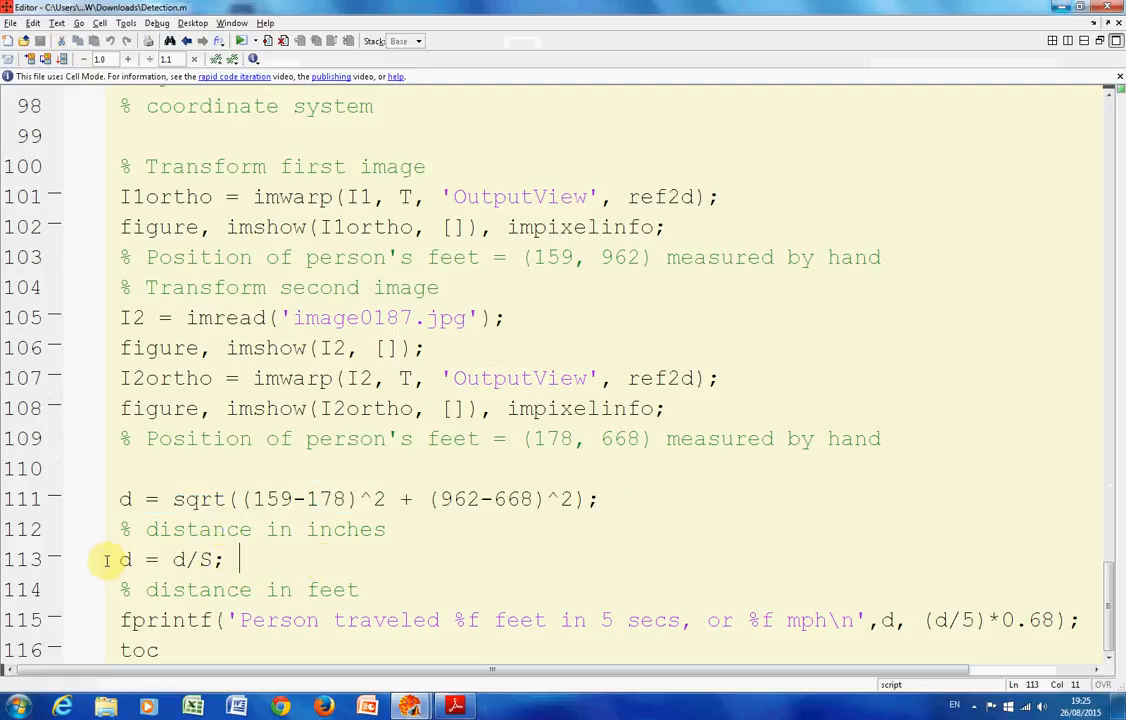
{"action": "mouse_move", "coordinate": [318, 366]}
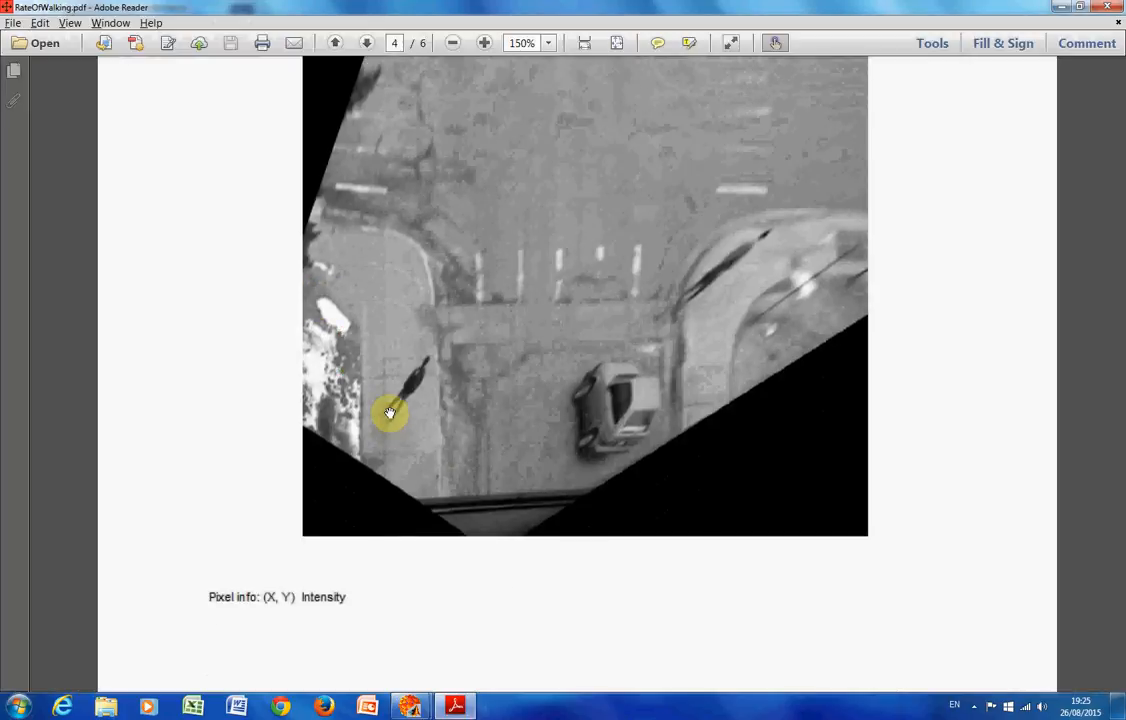
Step: Scroll the report from page 4 down to page 6's second orthophoto with the pedestrian
{"action": "scroll", "scroll_direction": "down", "scroll_amount": 3}
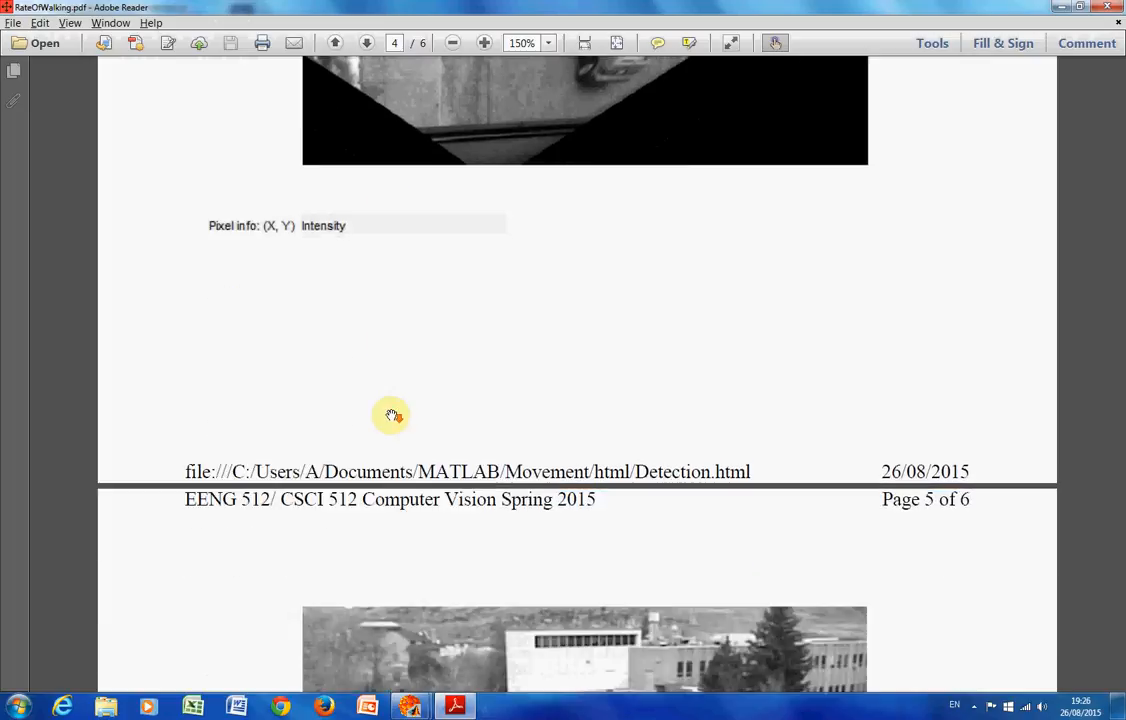
{"action": "scroll", "scroll_direction": "down", "scroll_amount": 3}
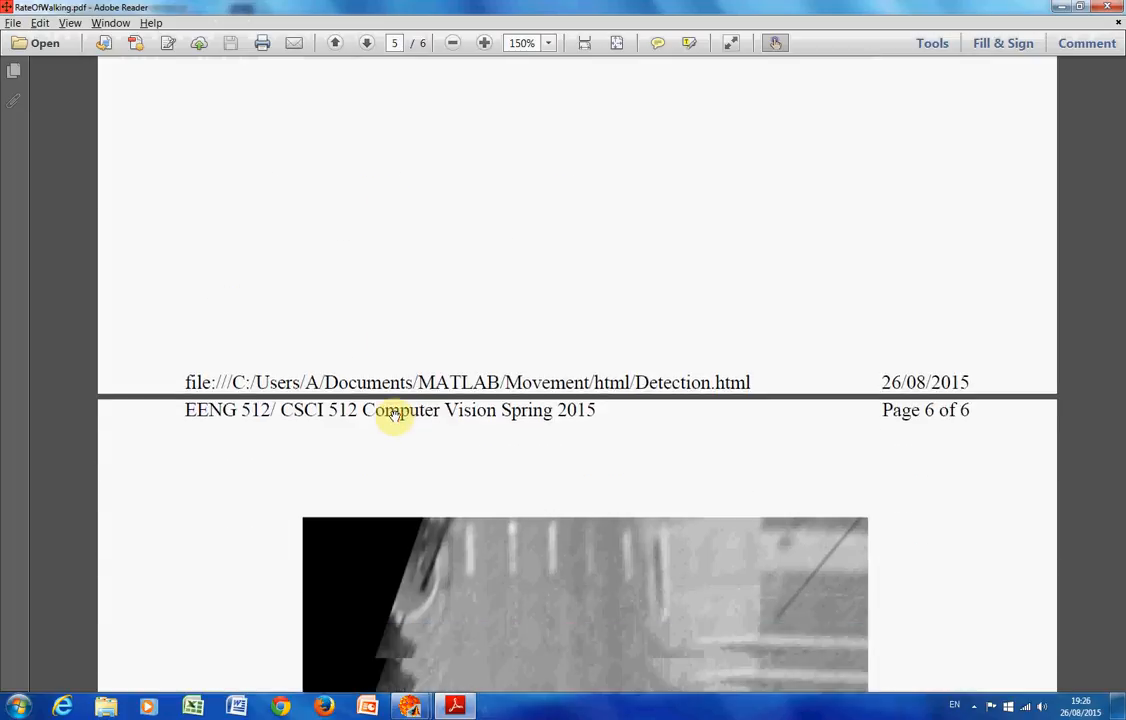
{"action": "scroll", "scroll_direction": "down", "scroll_amount": 3}
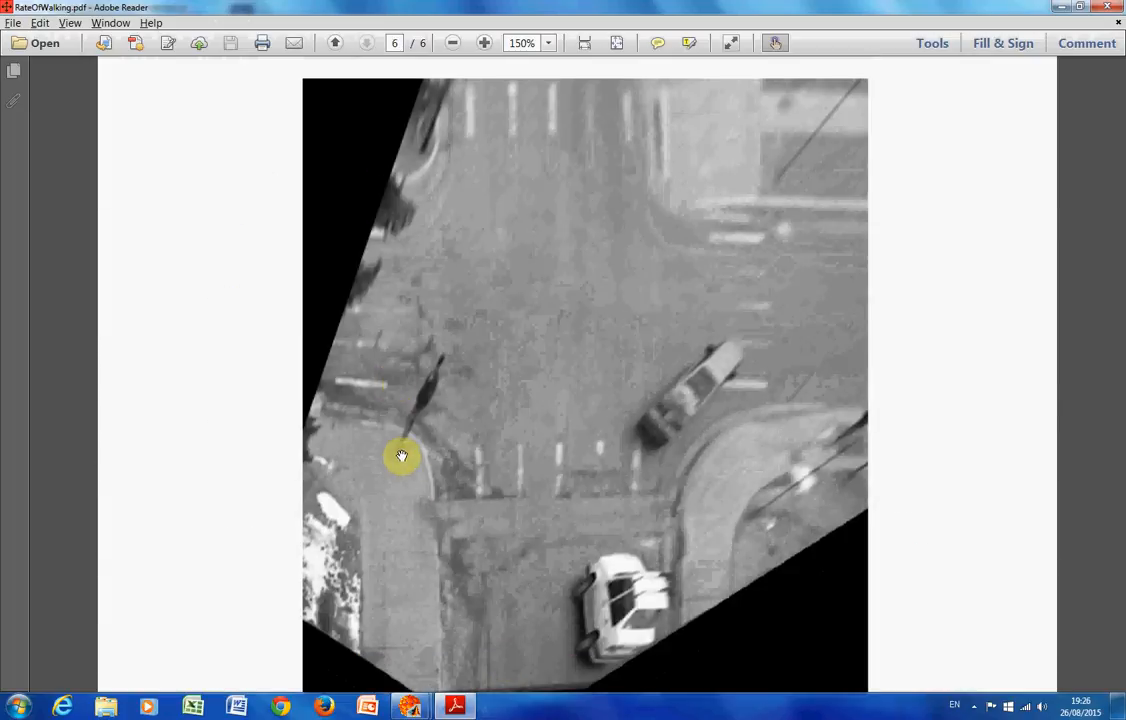
{"action": "scroll", "scroll_direction": "down", "scroll_amount": 3}
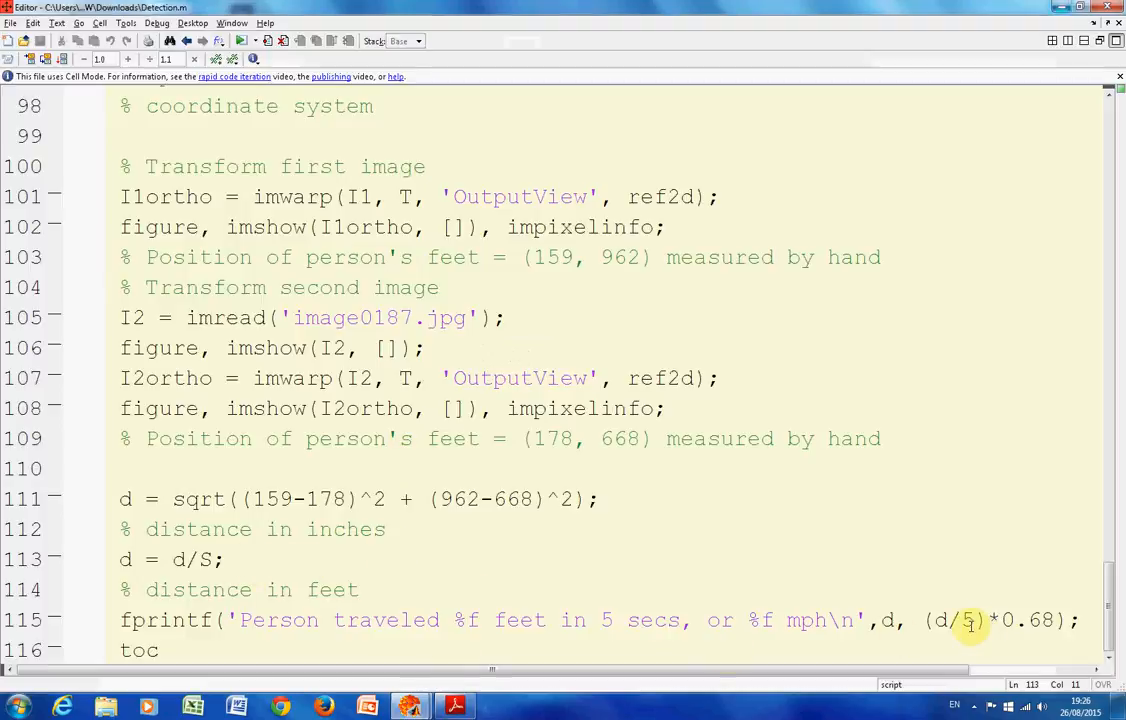
{"action": "mouse_move", "coordinate": [741, 547]}
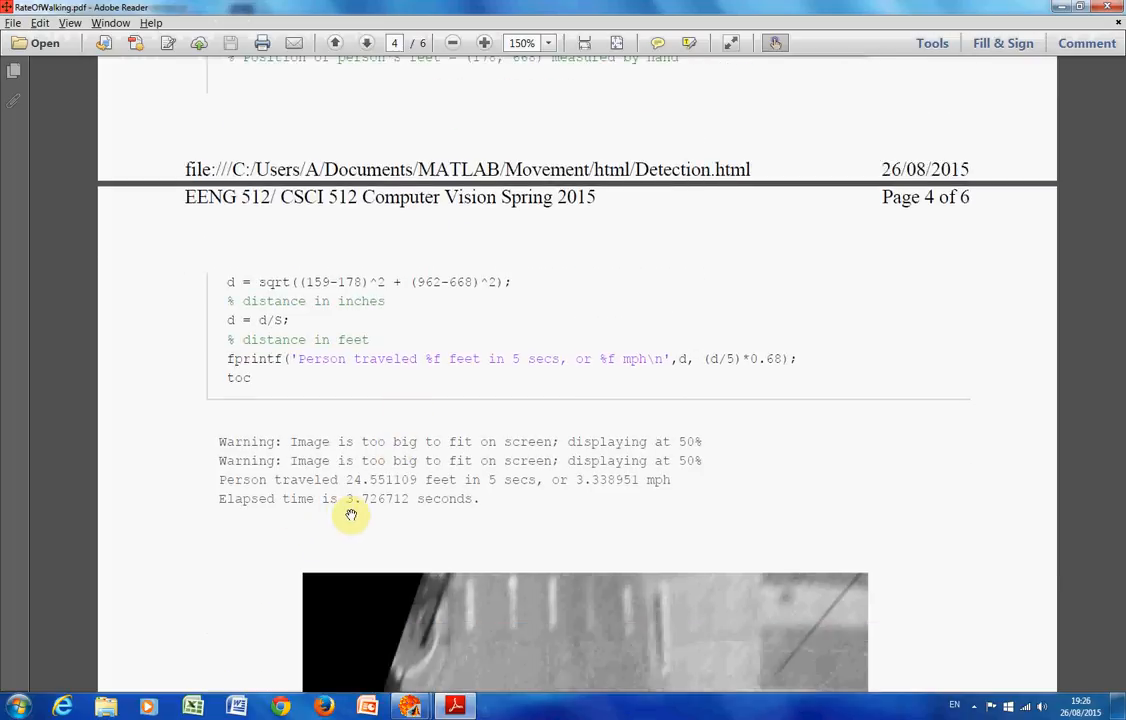
{"action": "mouse_move", "coordinate": [580, 500]}
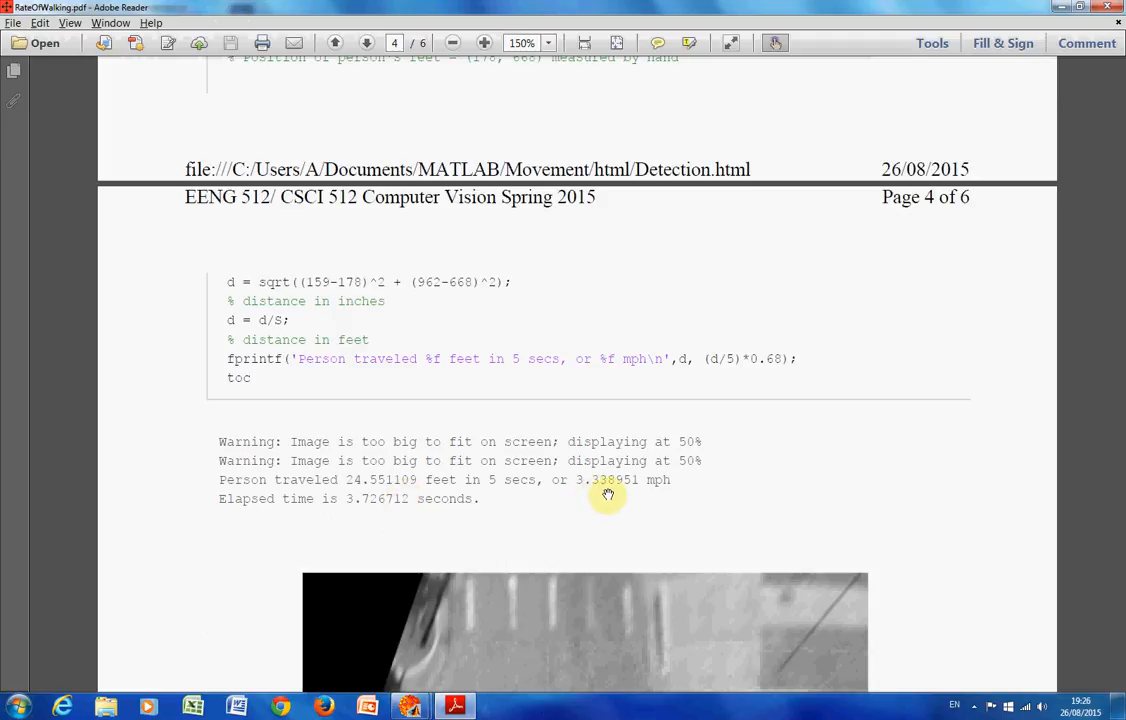
{"action": "mouse_move", "coordinate": [423, 490]}
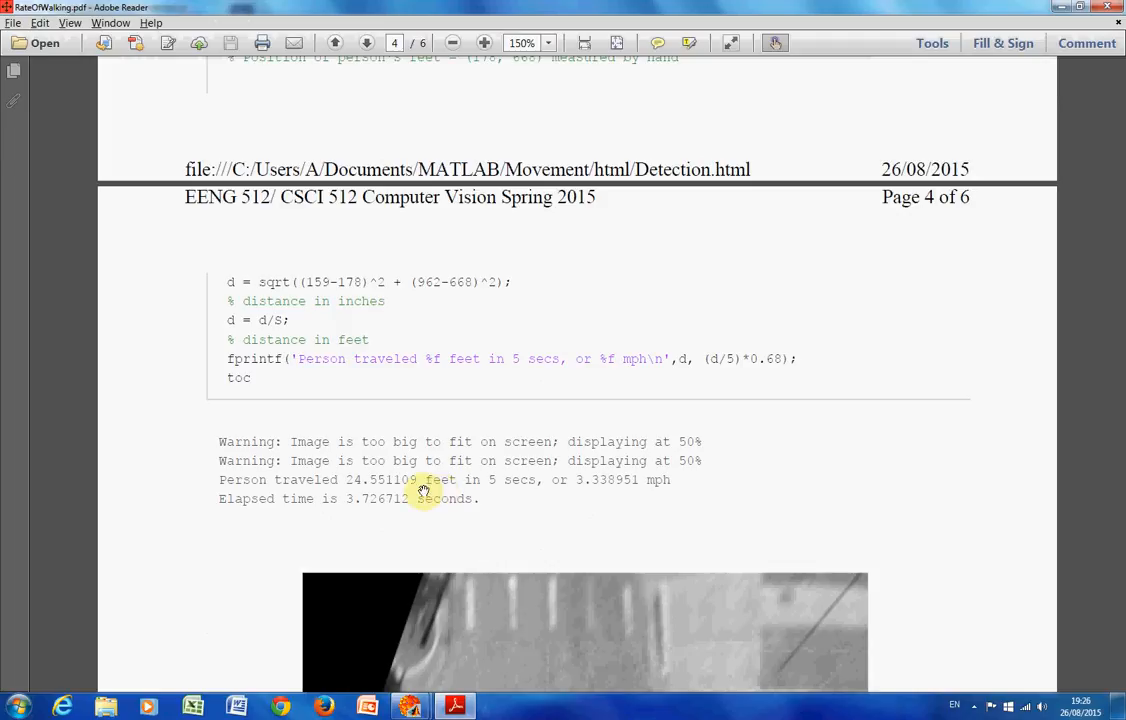
{"action": "mouse_move", "coordinate": [480, 495]}
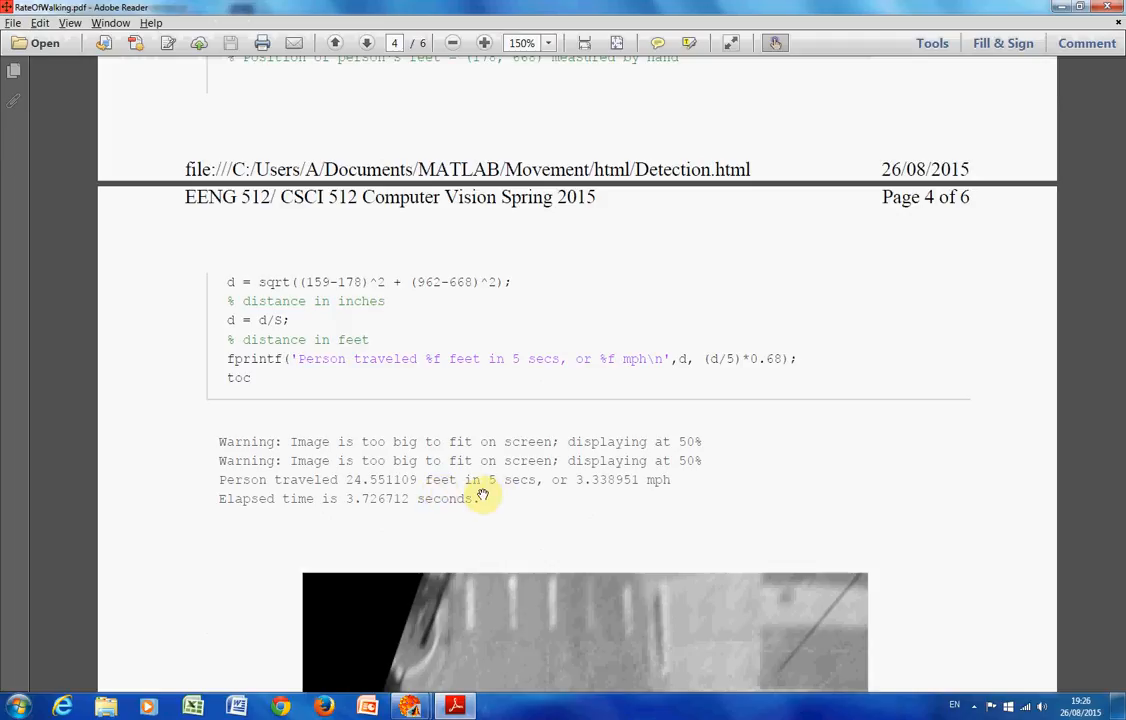
{"action": "mouse_move", "coordinate": [469, 508]}
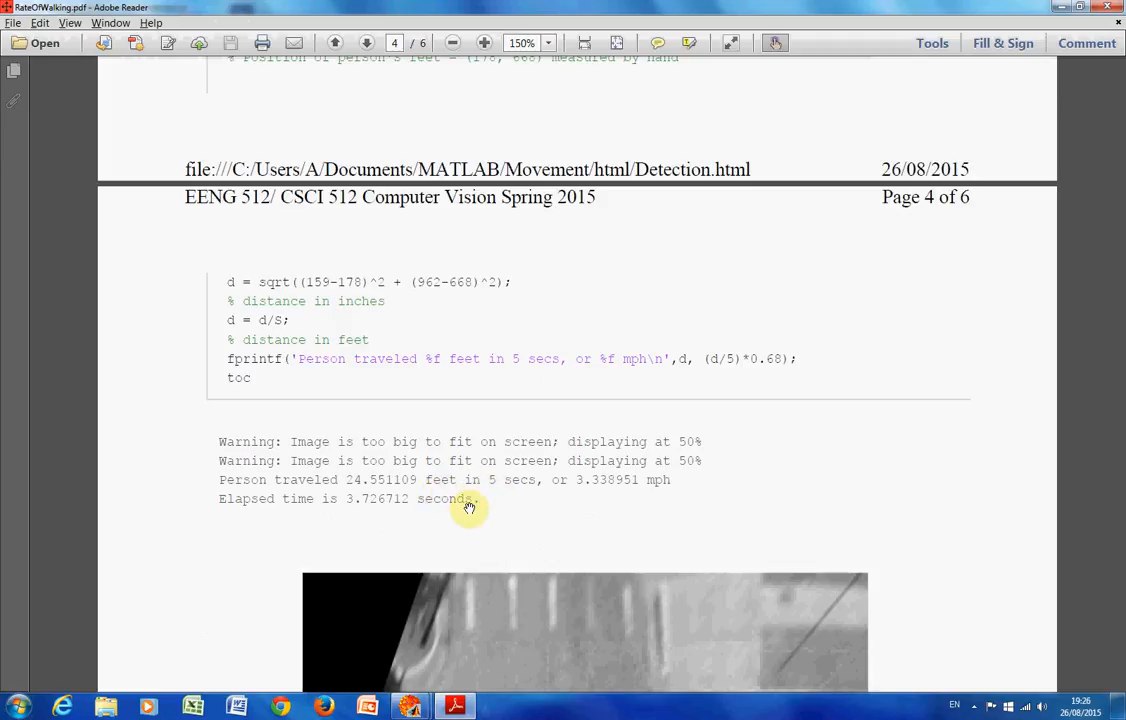
{"action": "mouse_move", "coordinate": [493, 495]}
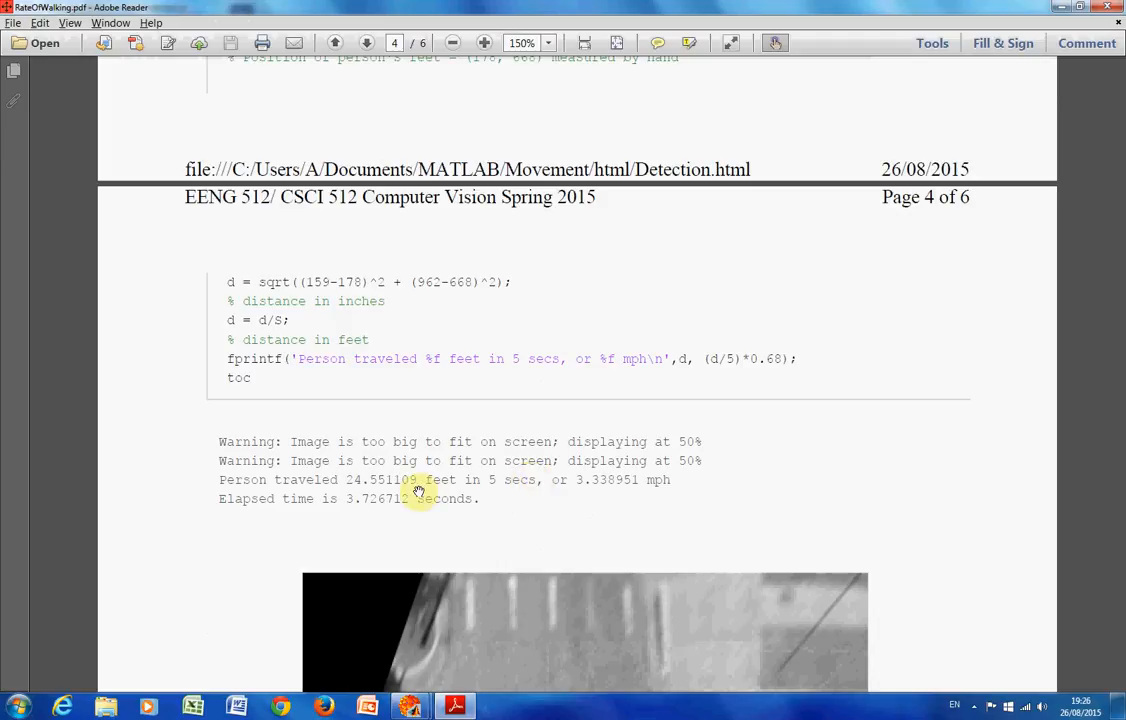
{"action": "mouse_move", "coordinate": [50, 496]}
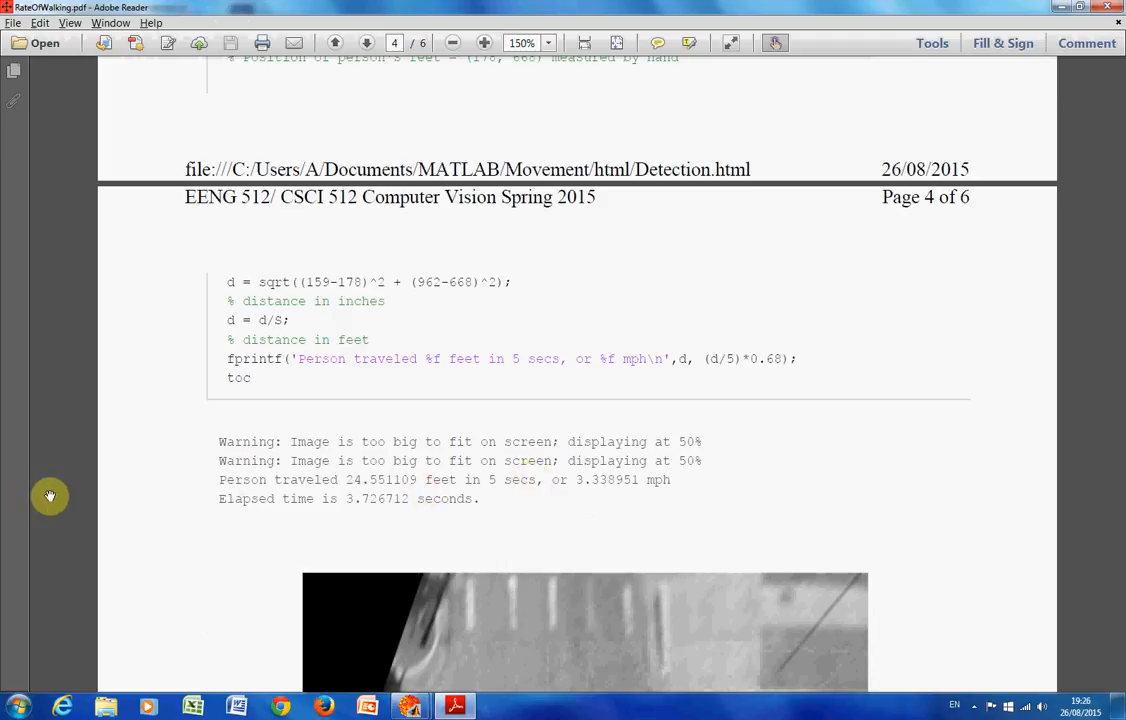
{"action": "mouse_move", "coordinate": [196, 523]}
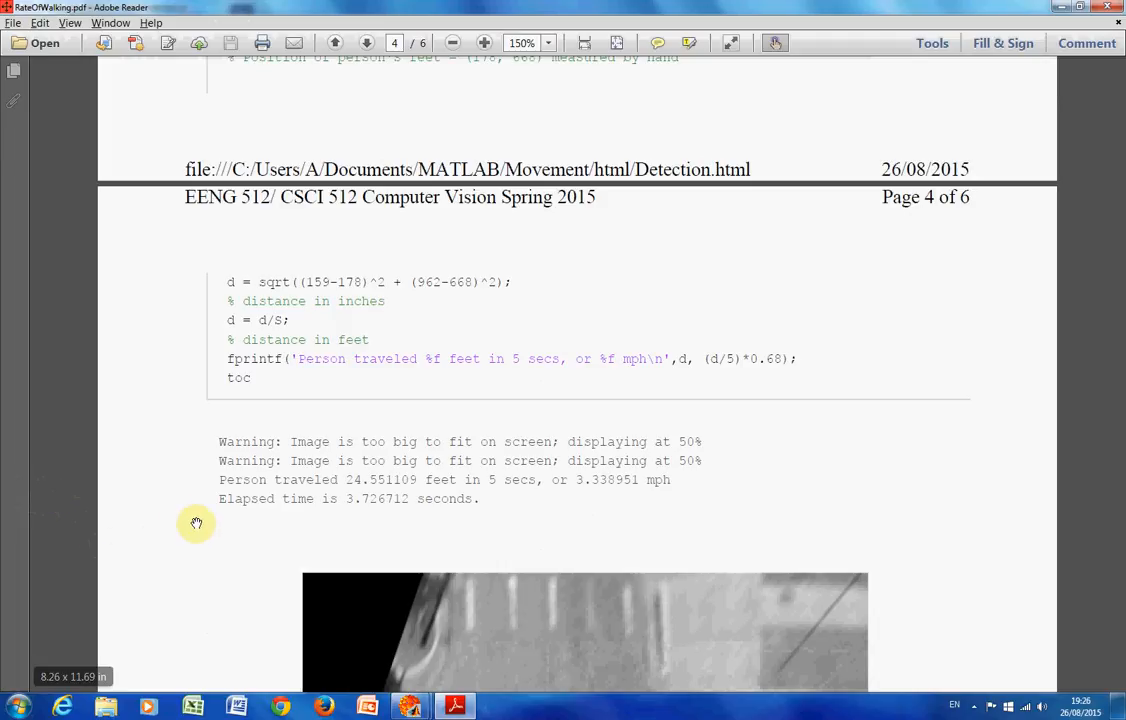
{"action": "mouse_move", "coordinate": [347, 519]}
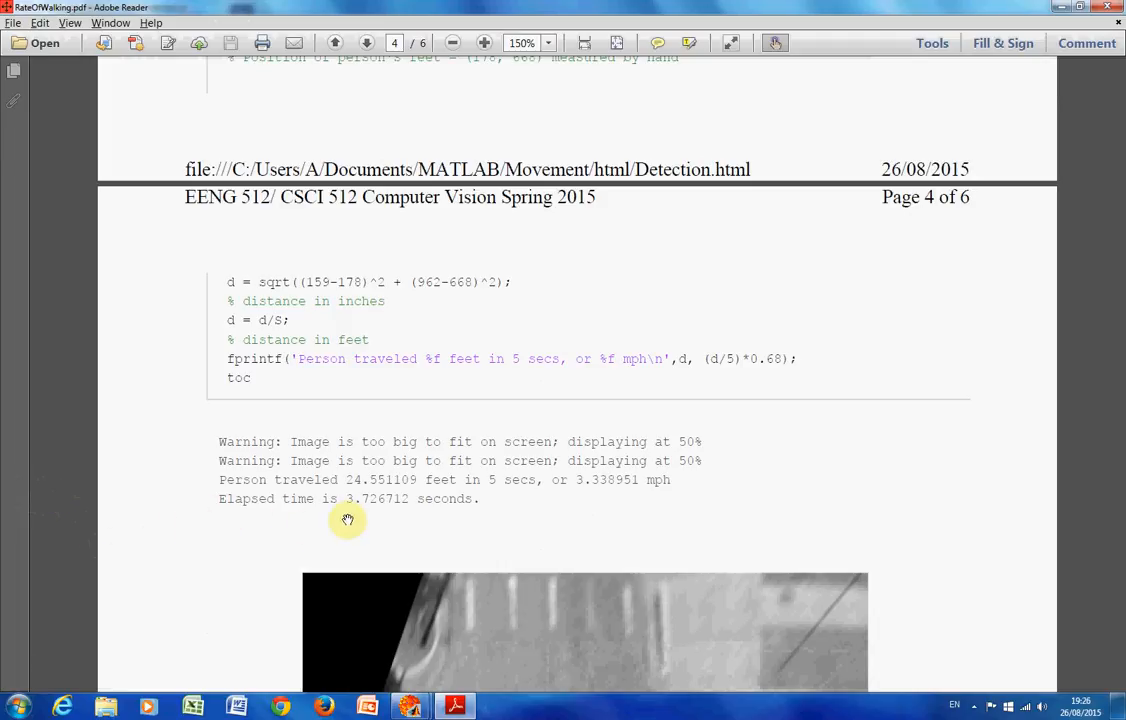
{"action": "mouse_move", "coordinate": [5, 590]}
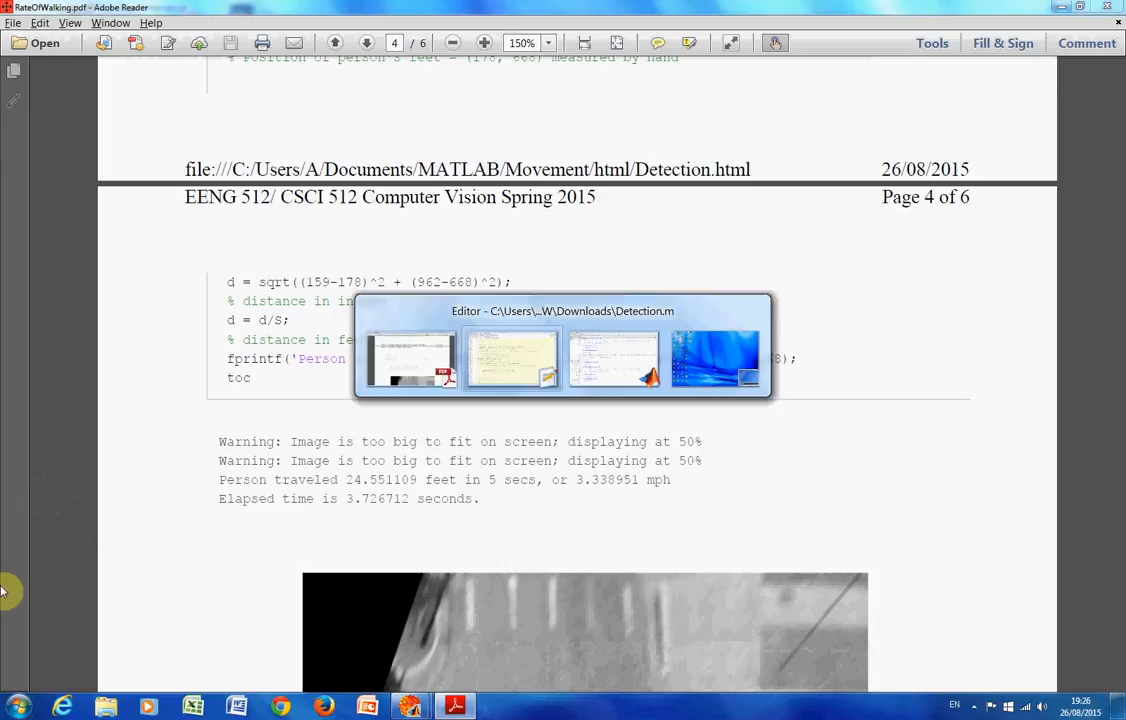
Step: Return to Detection.m after showing the 24.551109 feet, 3.338951 mph result
{"action": "left_click", "coordinate": [511, 358]}
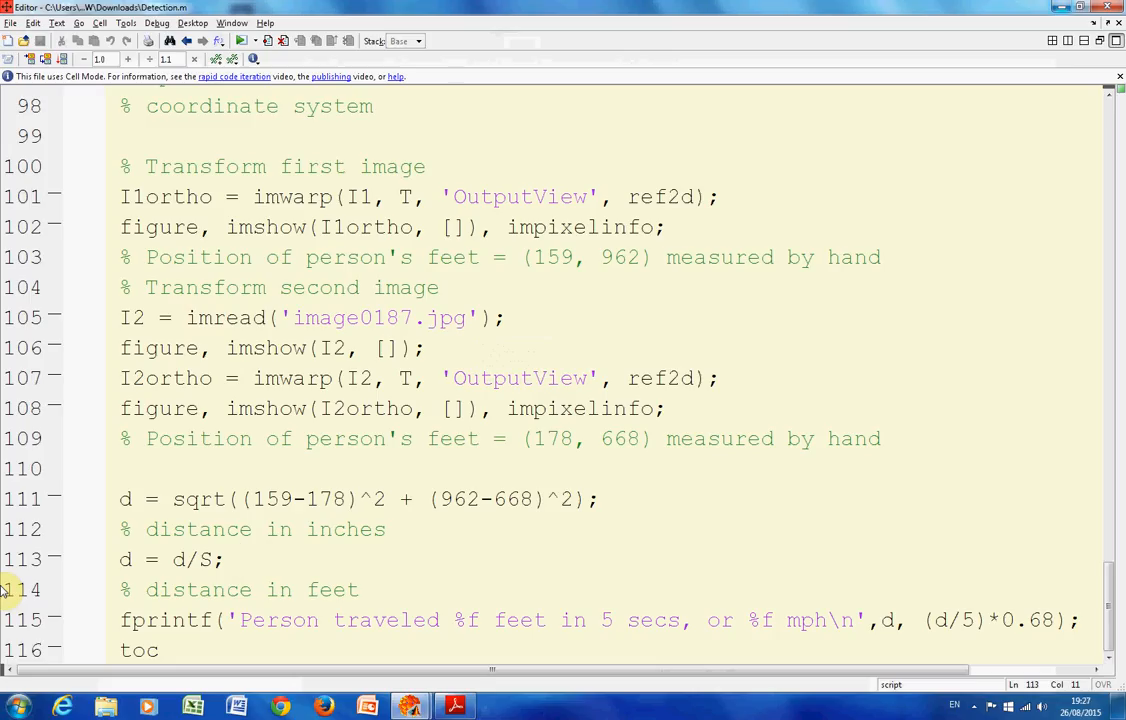